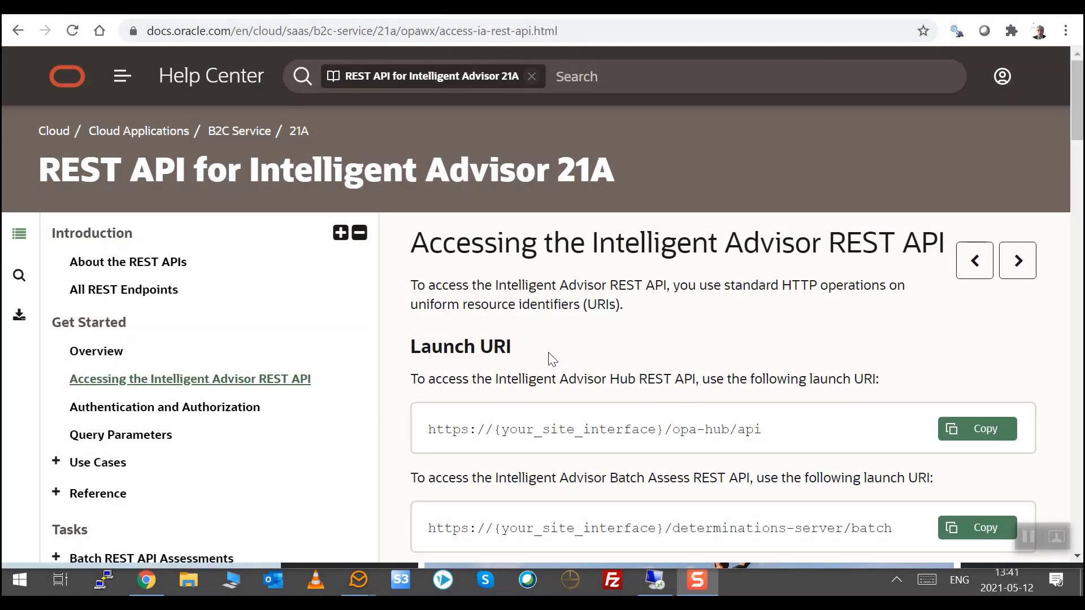
{"action": "mouse_move", "coordinate": [864, 319]}
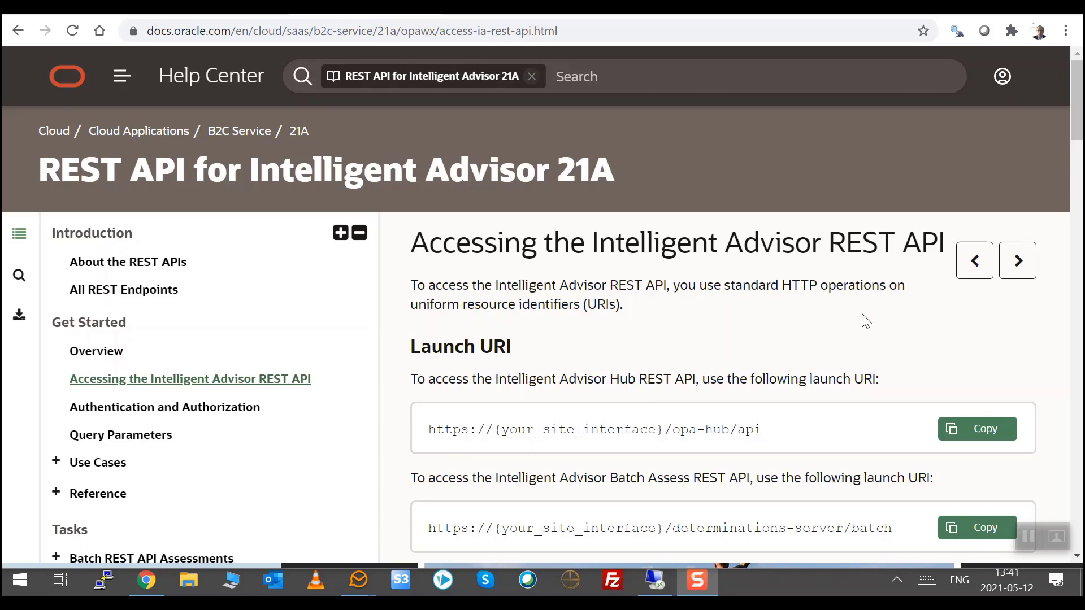
Scroll the REST API help page down to the OpenAPI 2.0 specification URIs.
{"action": "scroll", "scroll_direction": "down", "scroll_amount": 3}
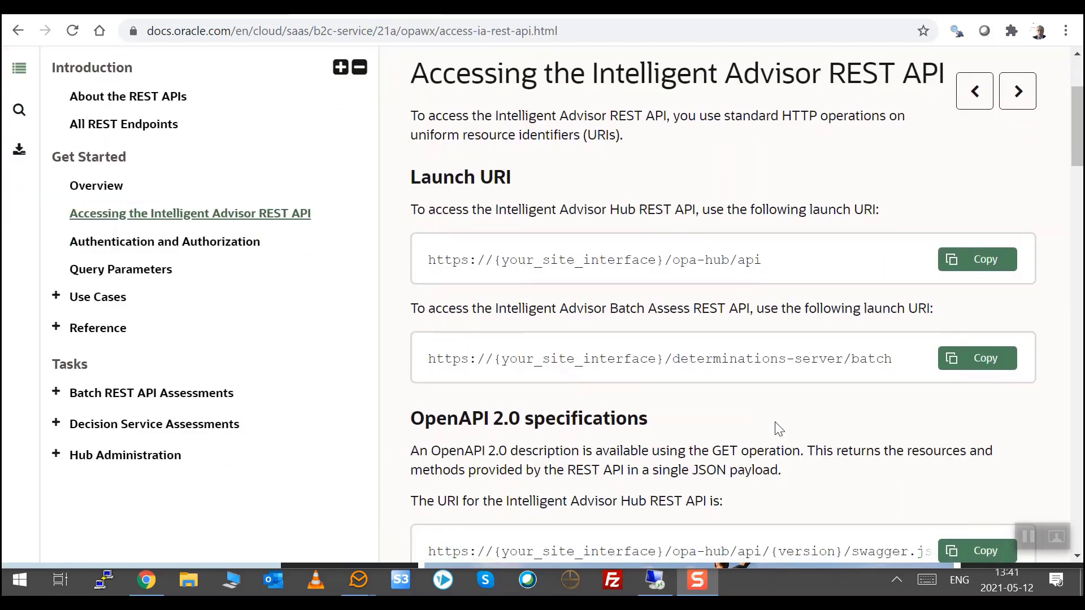
{"action": "scroll", "scroll_direction": "down", "scroll_amount": 3}
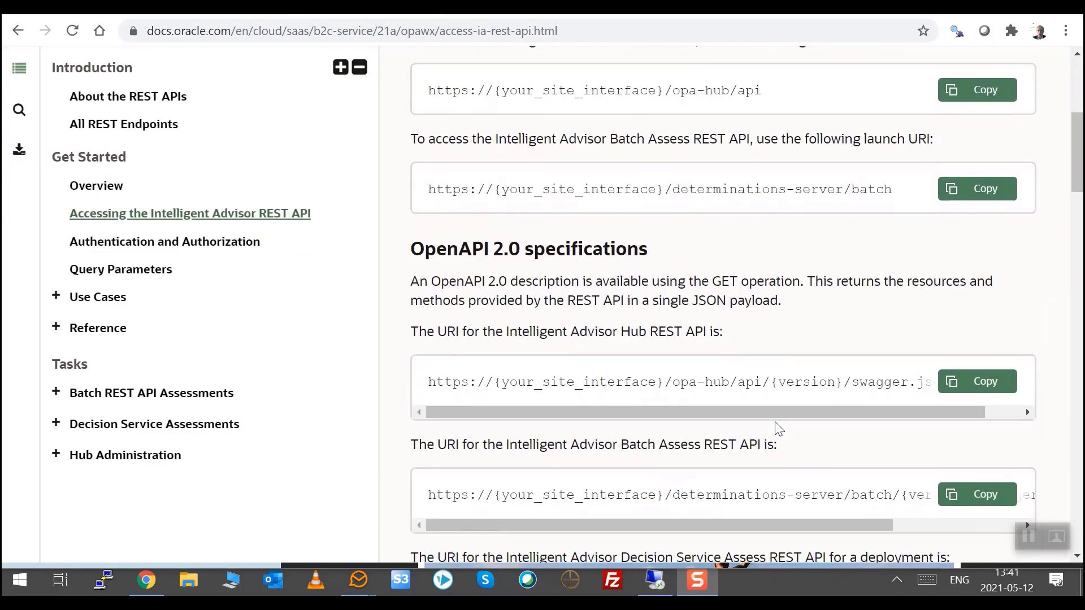
{"action": "mouse_move", "coordinate": [808, 402]}
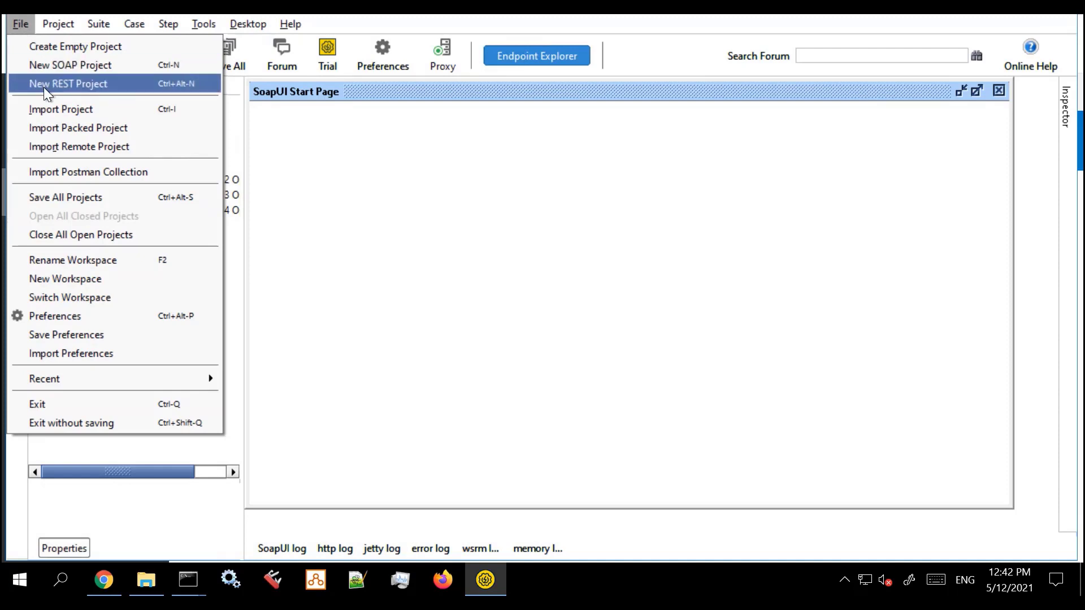
{"action": "left_click", "coordinate": [68, 82]}
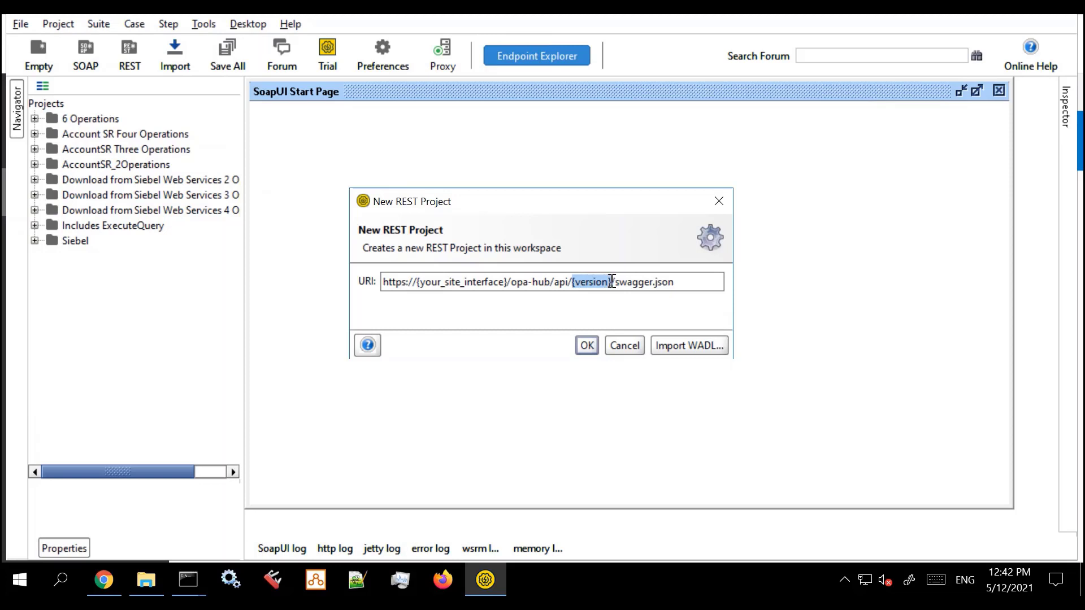
{"action": "type", "text": "12"}
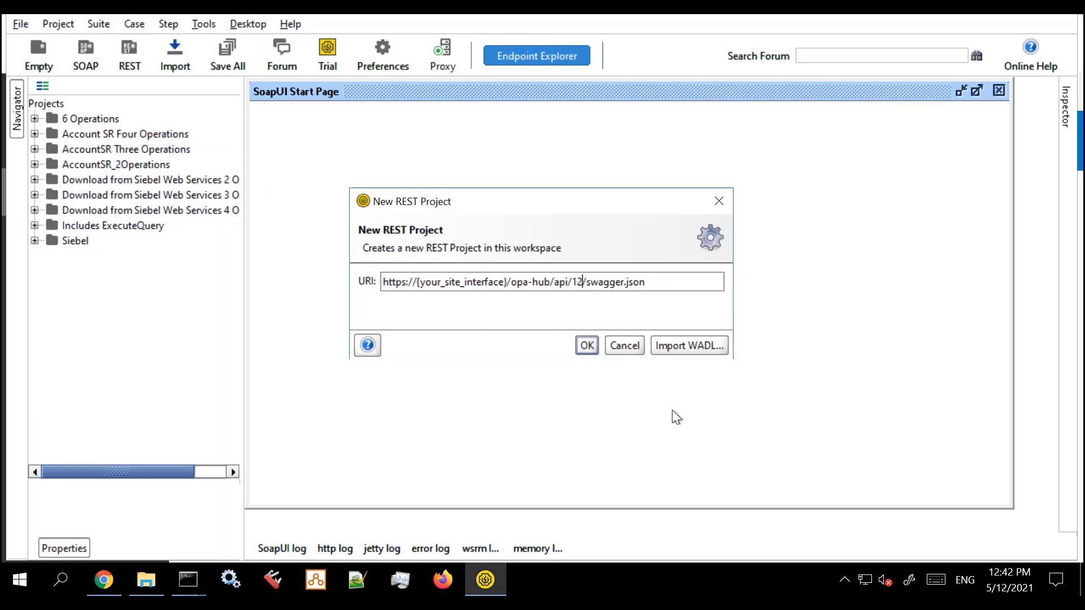
{"action": "type", "text": ".2.19"}
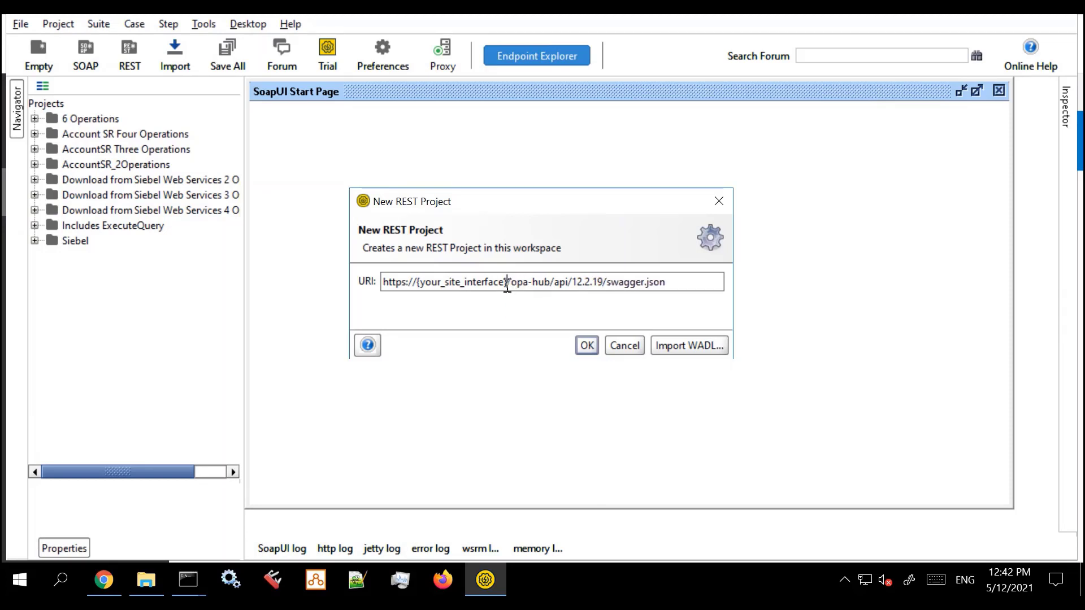
{"action": "double_click", "coordinate": [460, 281]}
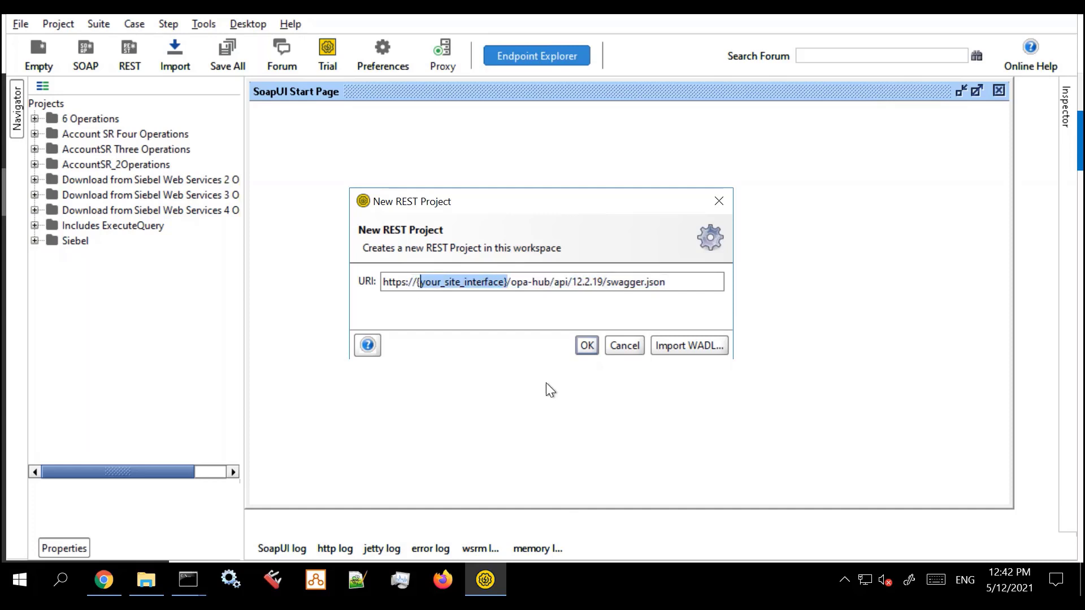
{"action": "type", "text": "localhost:7003"}
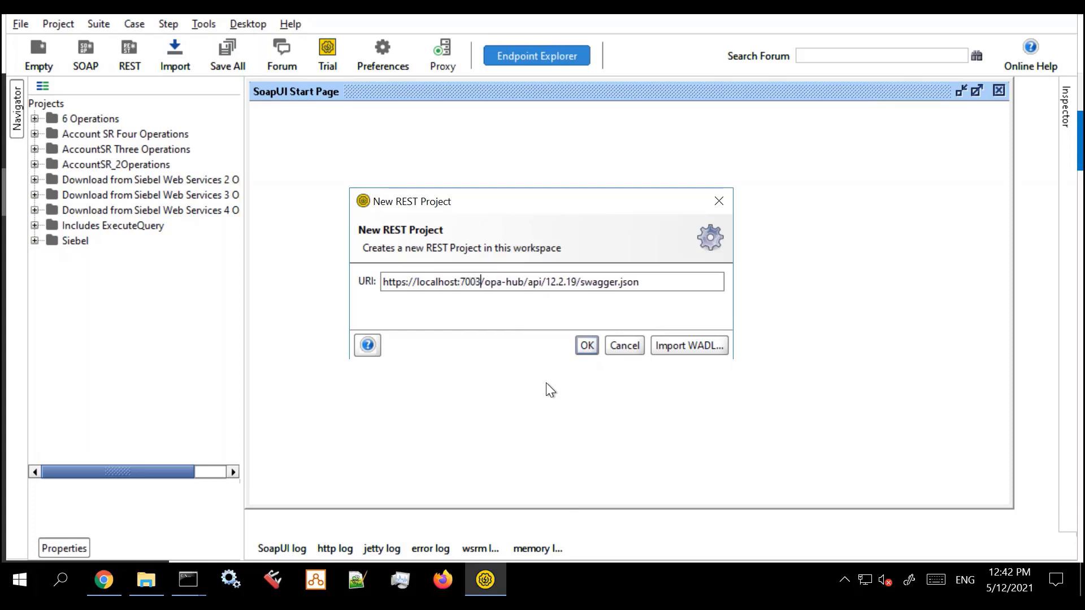
{"action": "type", "text": "opa20"}
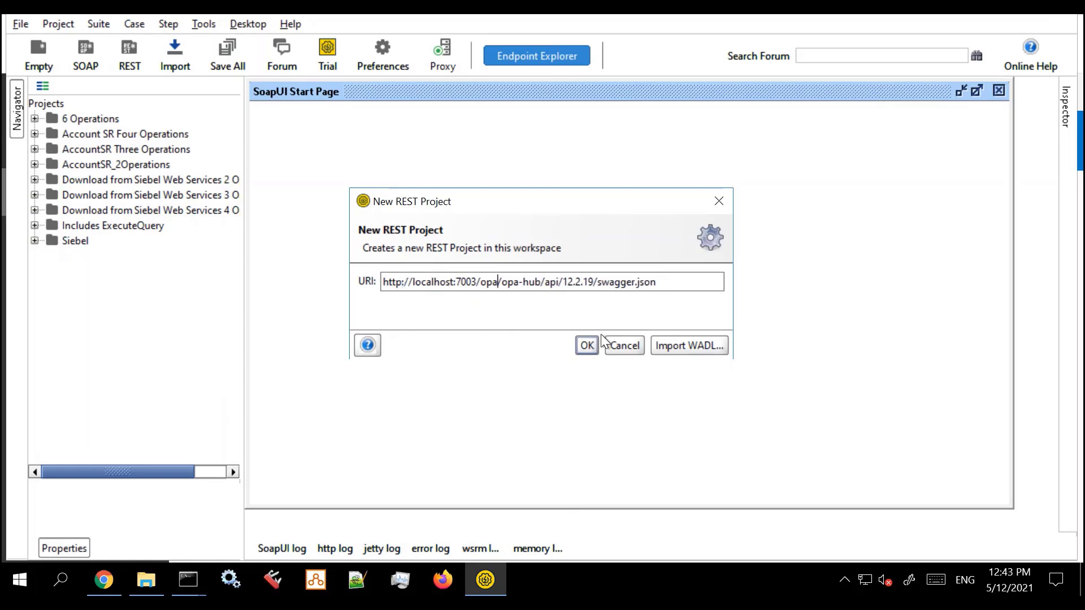
{"action": "left_click", "coordinate": [586, 346]}
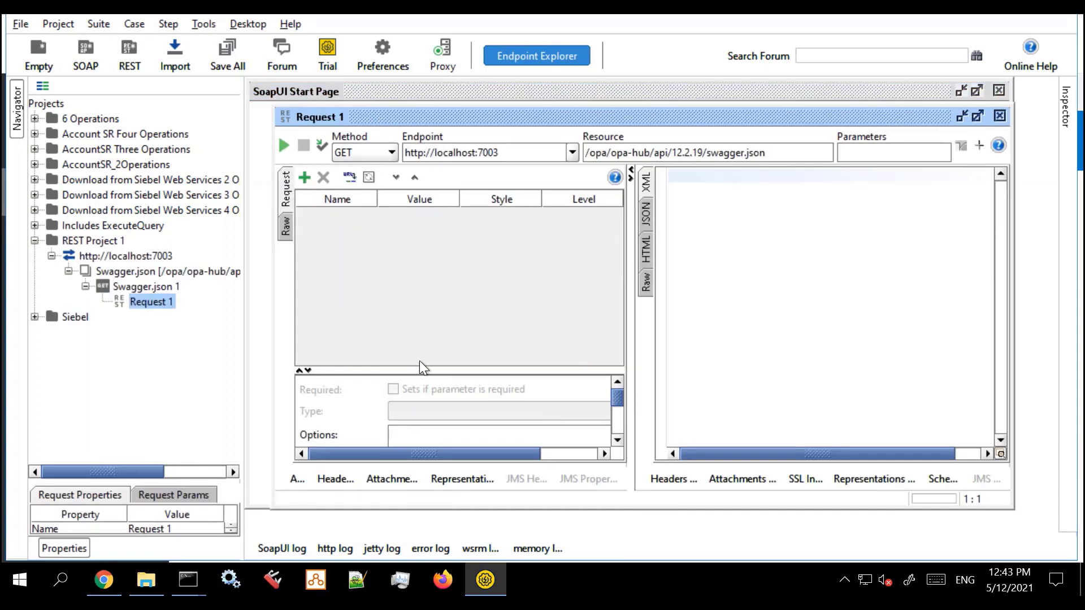
Run Request 1 and scroll the swagger JSON response to the securityDefinitions auth URL.
{"action": "left_click", "coordinate": [282, 146]}
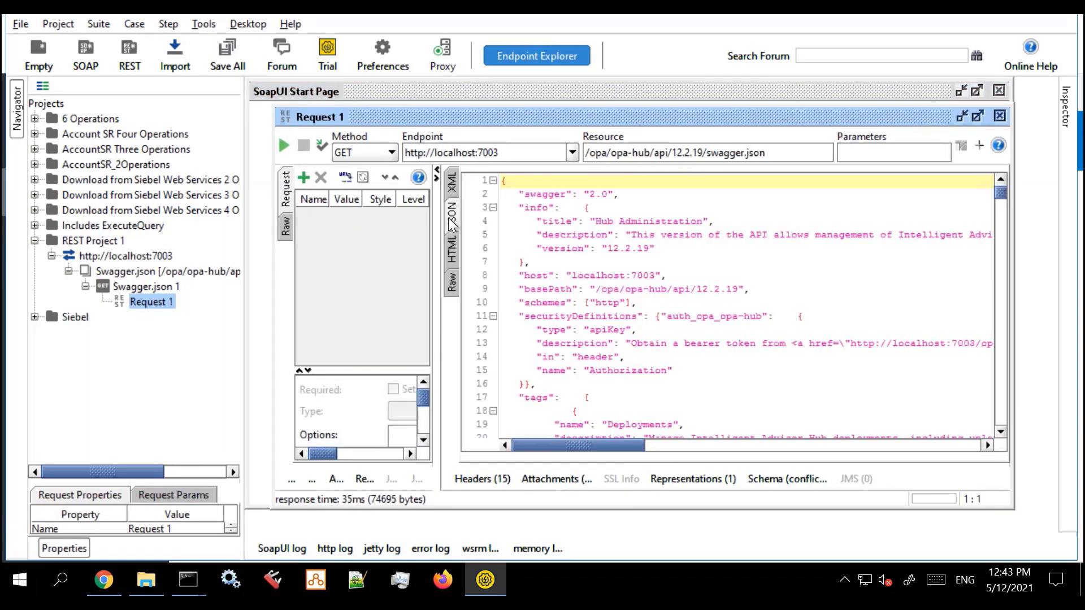
{"action": "mouse_move", "coordinate": [769, 248]}
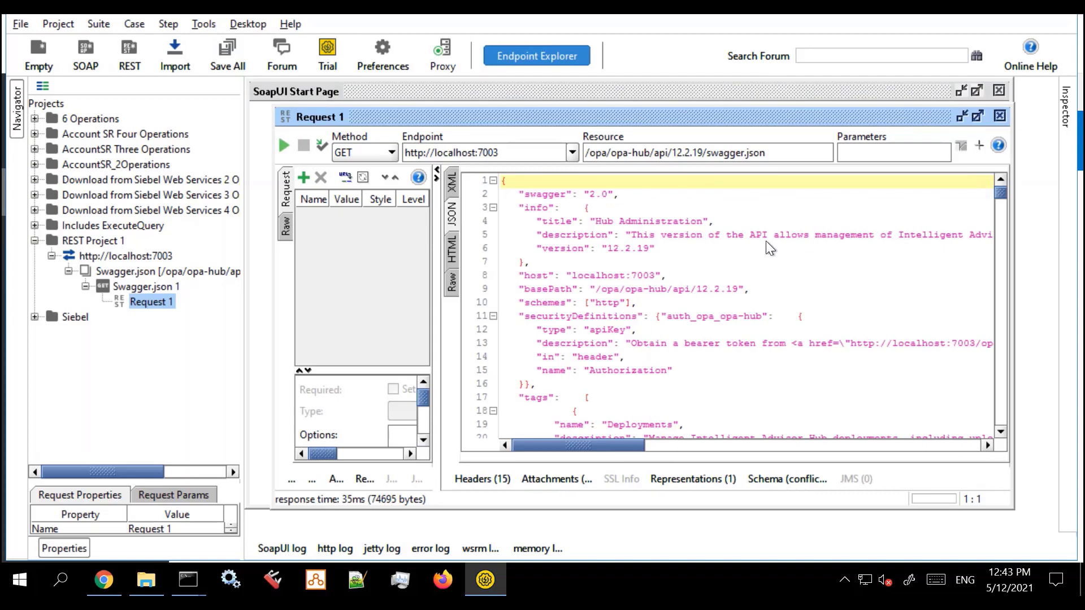
{"action": "scroll", "scroll_direction": "down", "scroll_amount": 3}
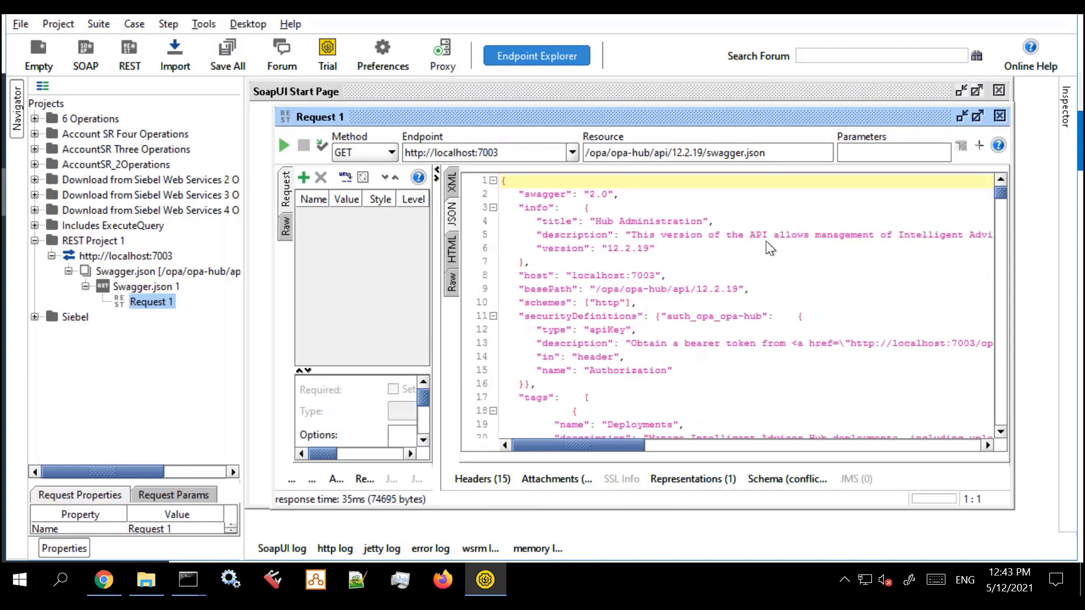
{"action": "mouse_move", "coordinate": [167, 425]}
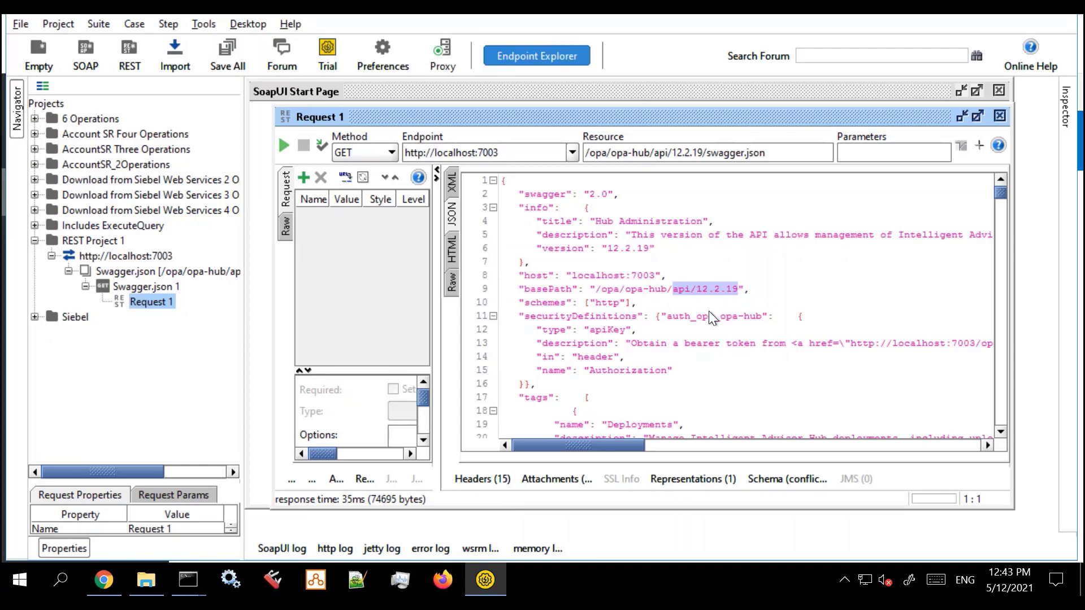
{"action": "mouse_move", "coordinate": [734, 325]}
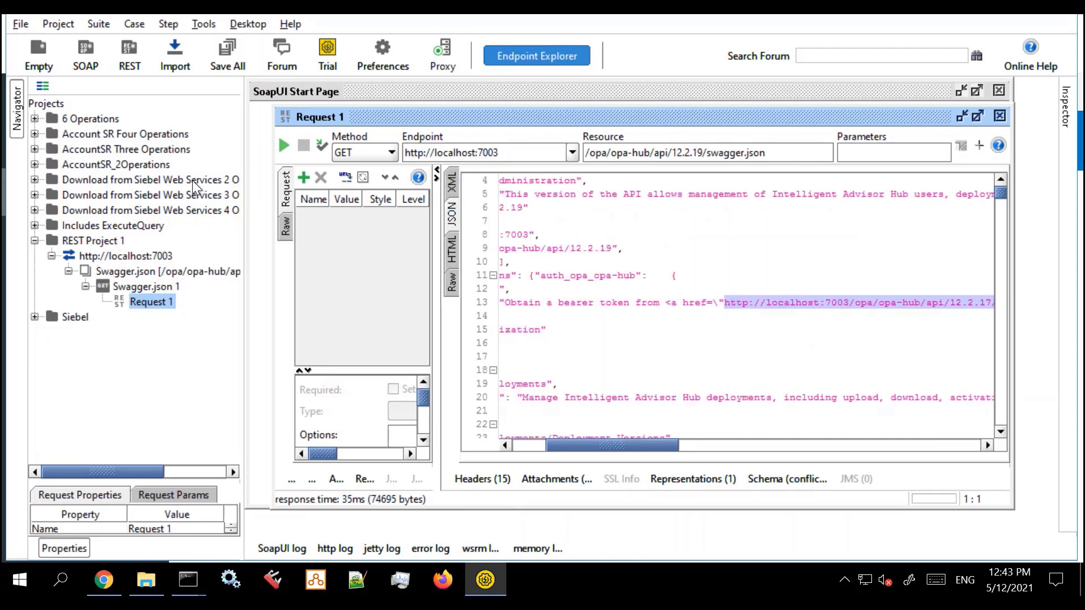
Make Request 1 a POST to /auth and add an OAuth 2.0 authorization profile named MyOPAHub.
{"action": "right_click", "coordinate": [150, 301]}
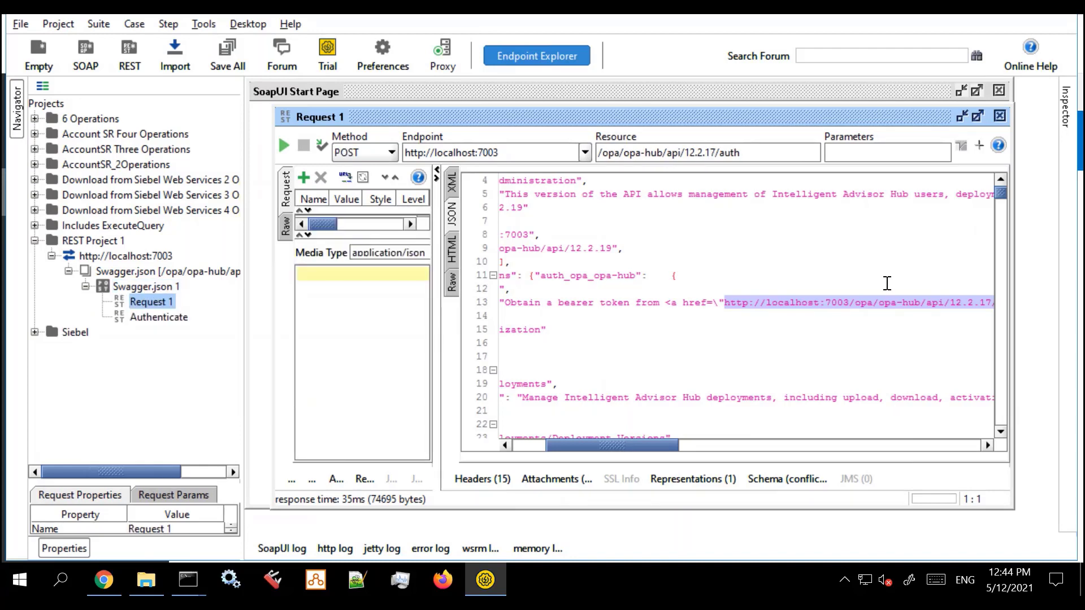
{"action": "mouse_move", "coordinate": [278, 510]}
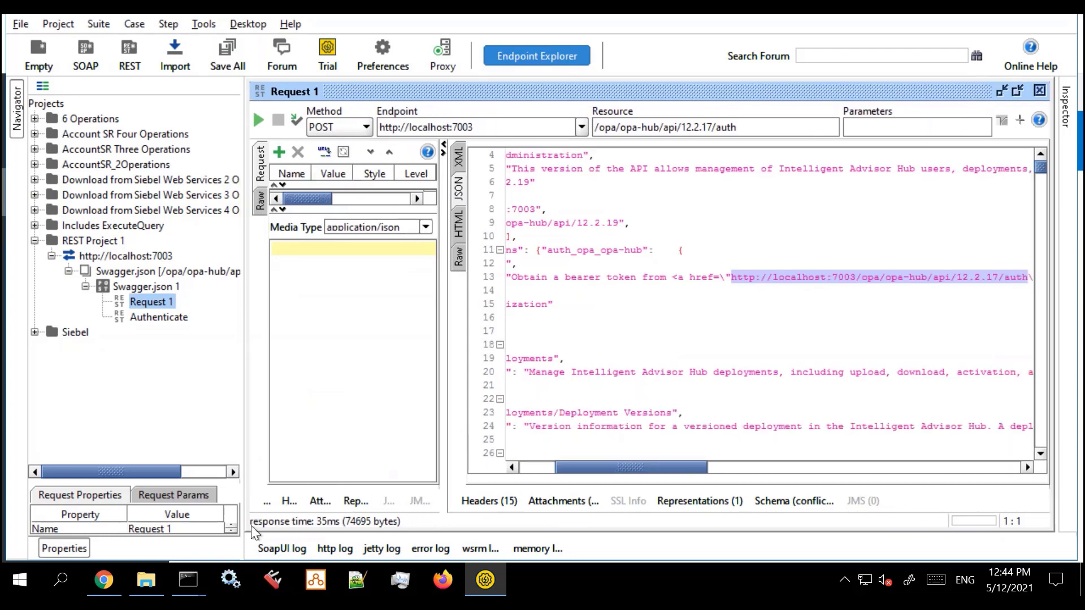
{"action": "left_click", "coordinate": [265, 501]}
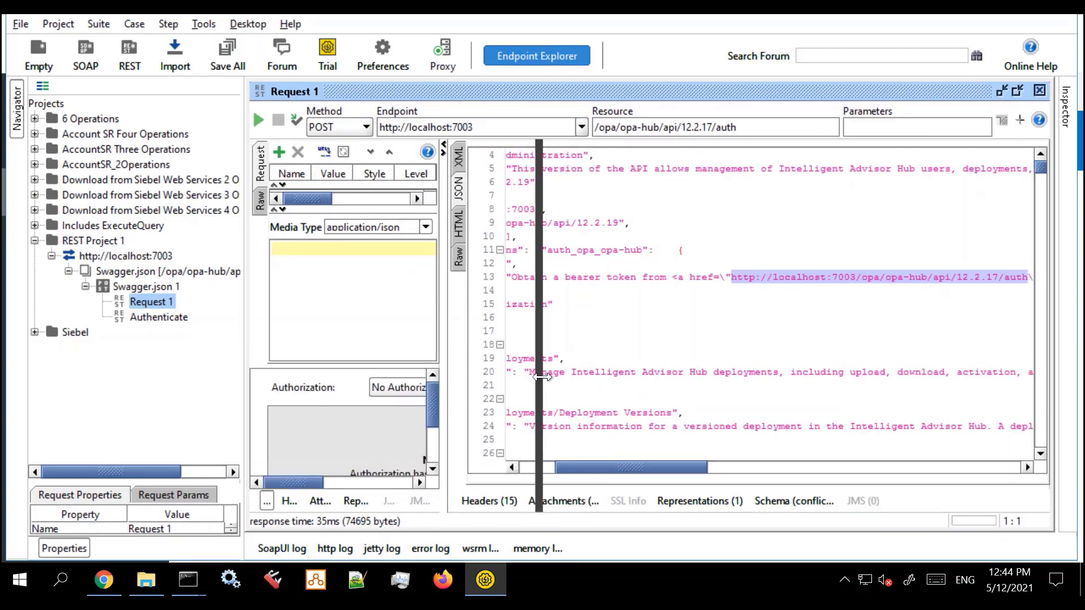
{"action": "left_click", "coordinate": [432, 386]}
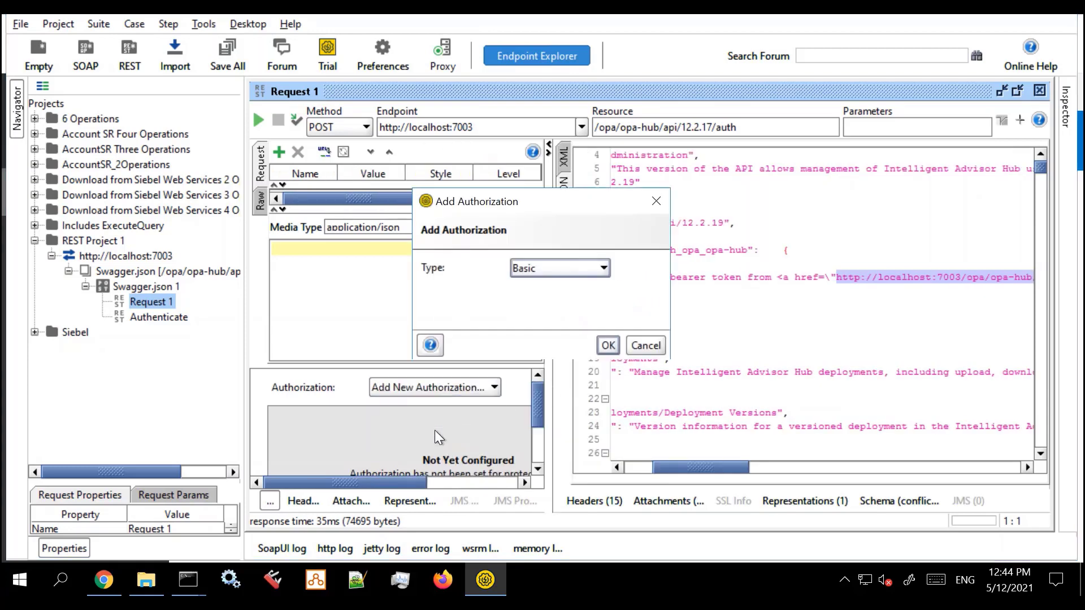
{"action": "left_click", "coordinate": [559, 267]}
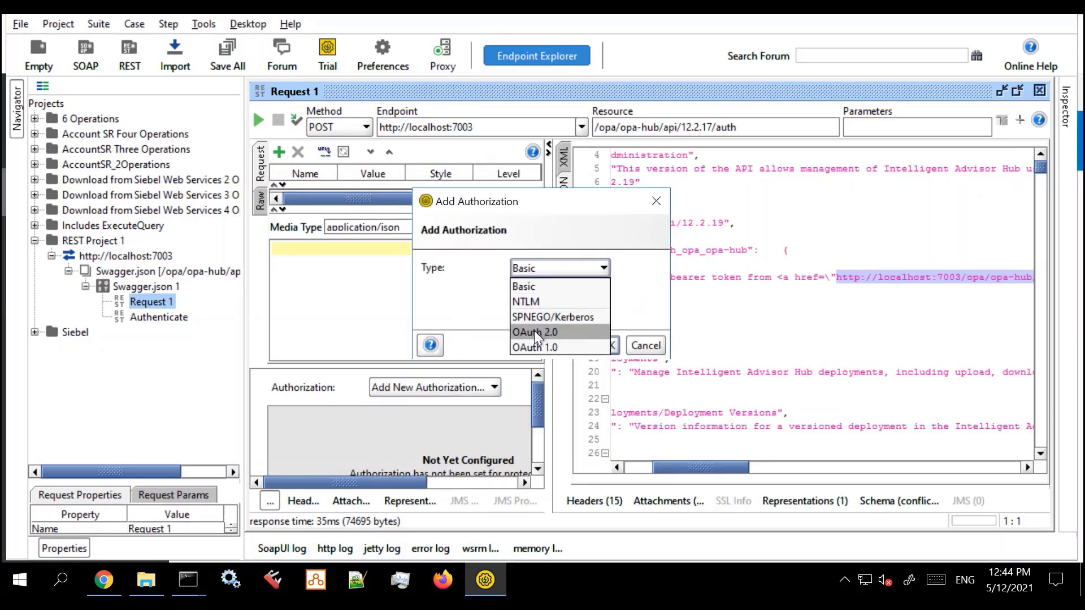
{"action": "left_click", "coordinate": [535, 332]}
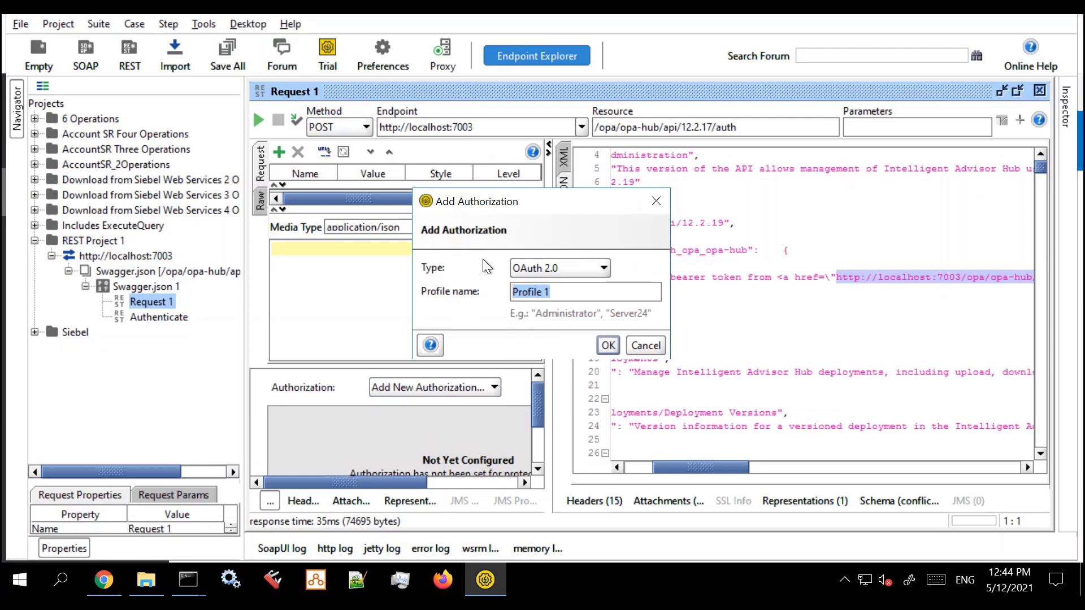
{"action": "type", "text": "MyOPA"}
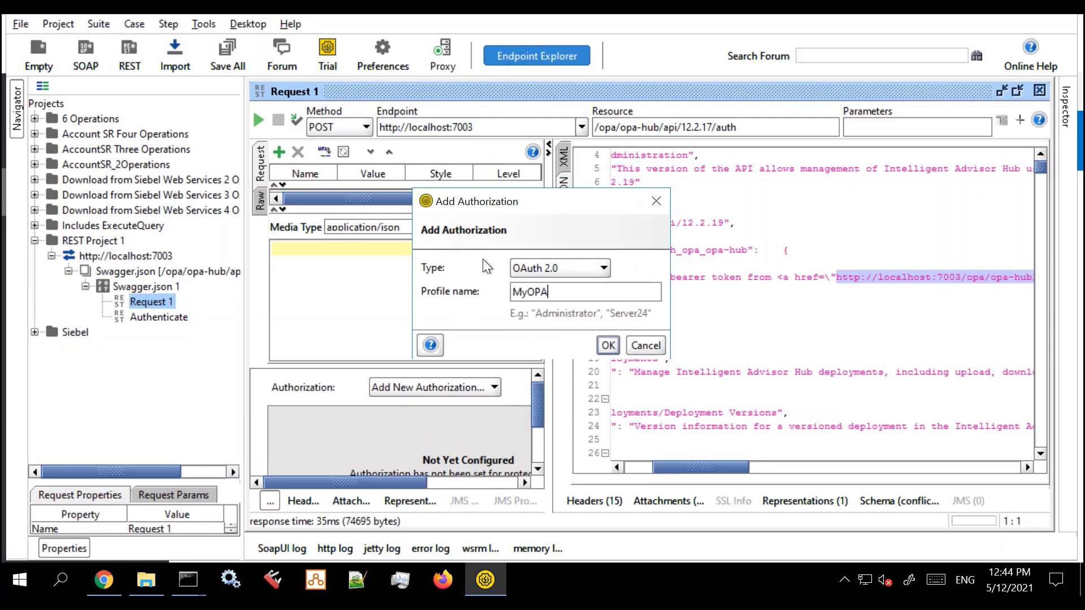
{"action": "type", "text": "Hub"}
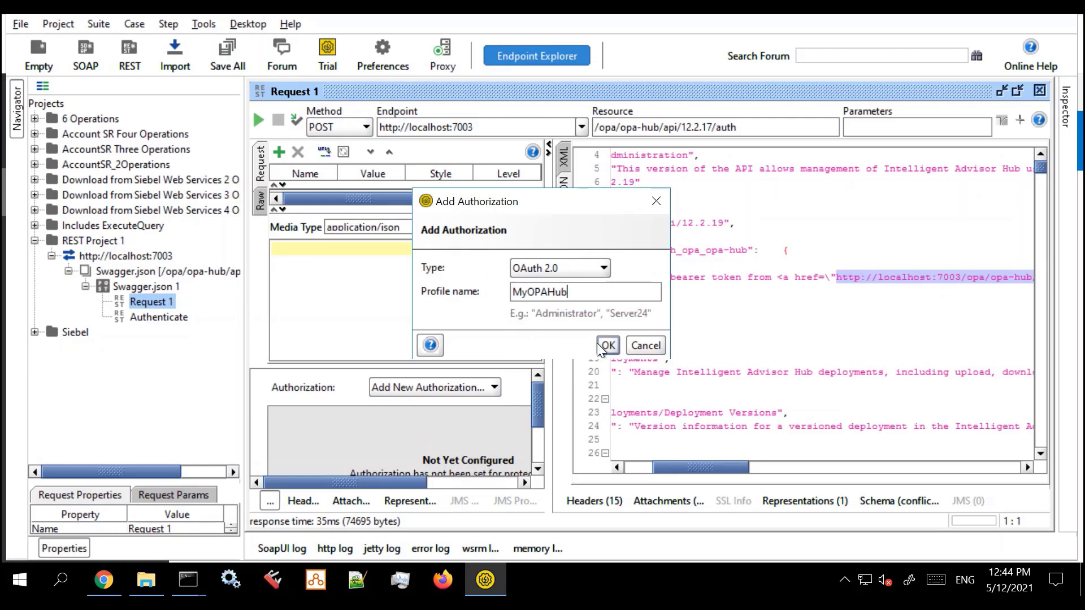
{"action": "left_click", "coordinate": [606, 346]}
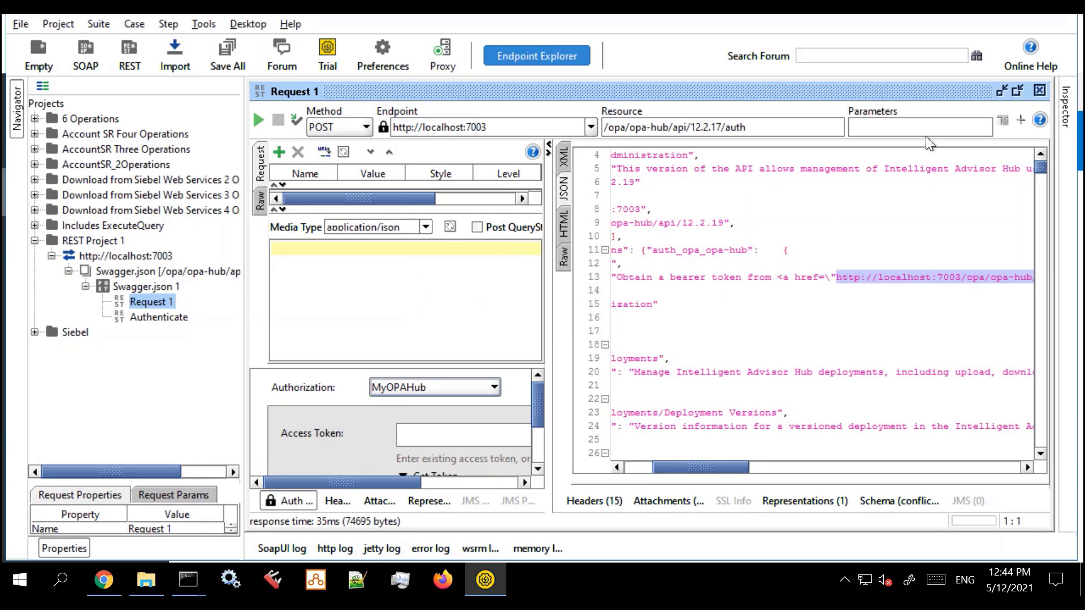
{"action": "mouse_move", "coordinate": [541, 394]}
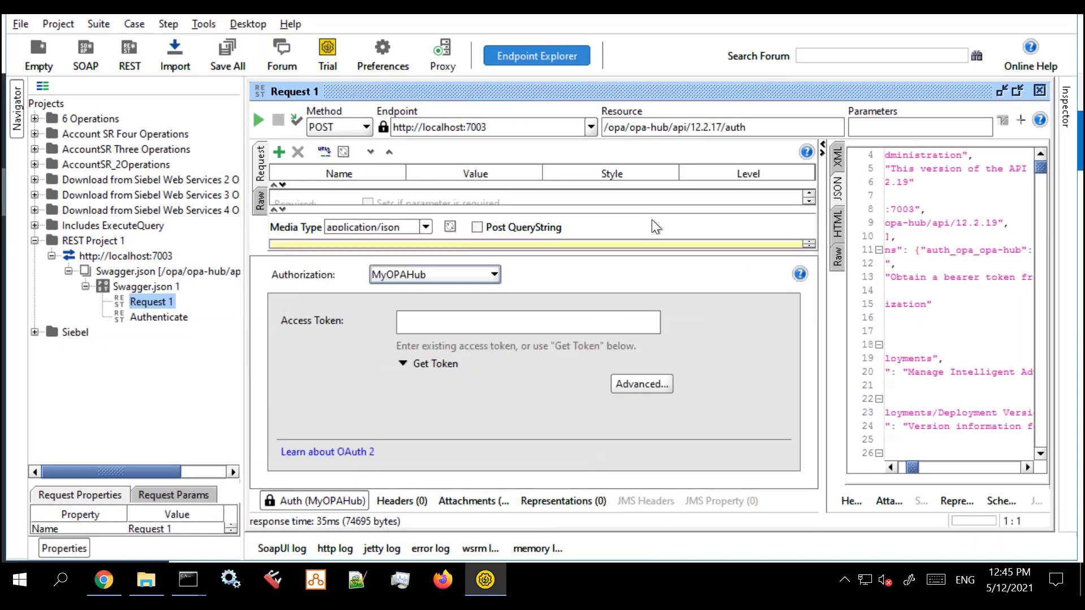
{"action": "mouse_move", "coordinate": [652, 239]}
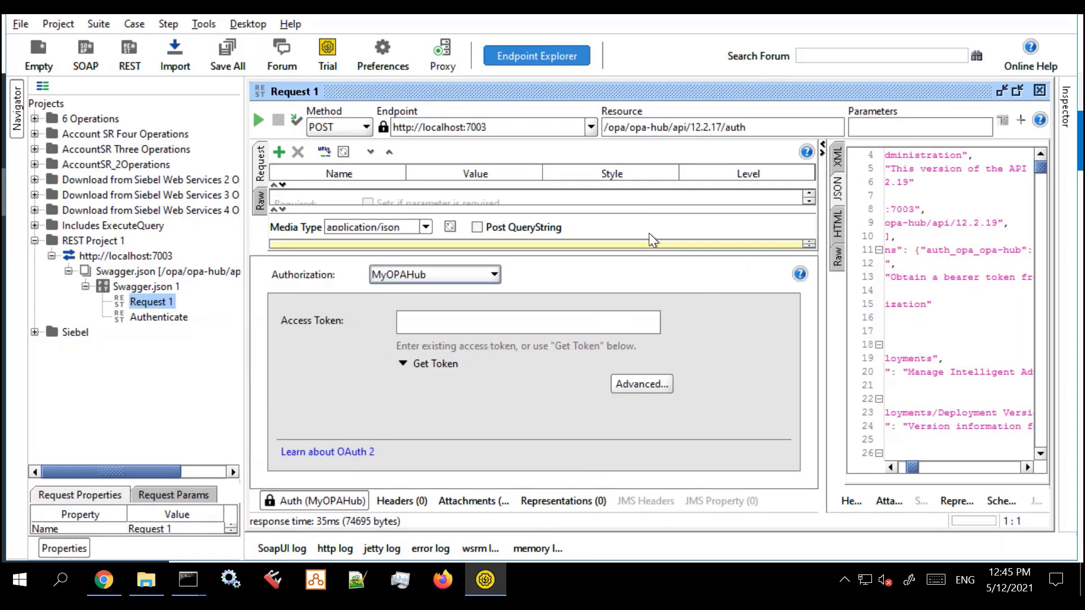
Choose the Client Credentials Grant flow and enter apiuser as the client id.
{"action": "left_click", "coordinate": [640, 384]}
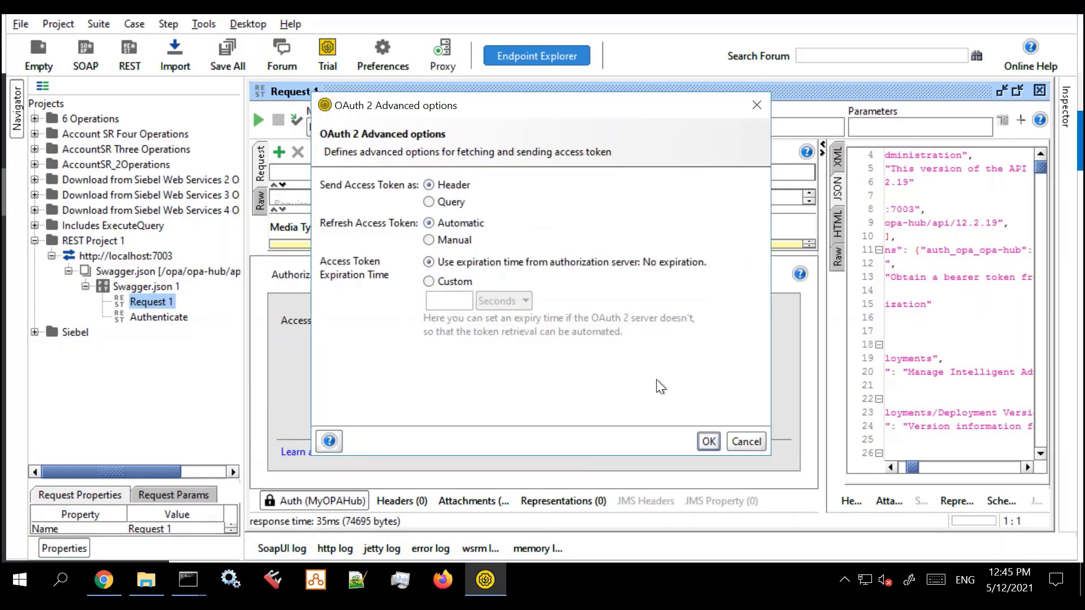
{"action": "mouse_move", "coordinate": [750, 454]}
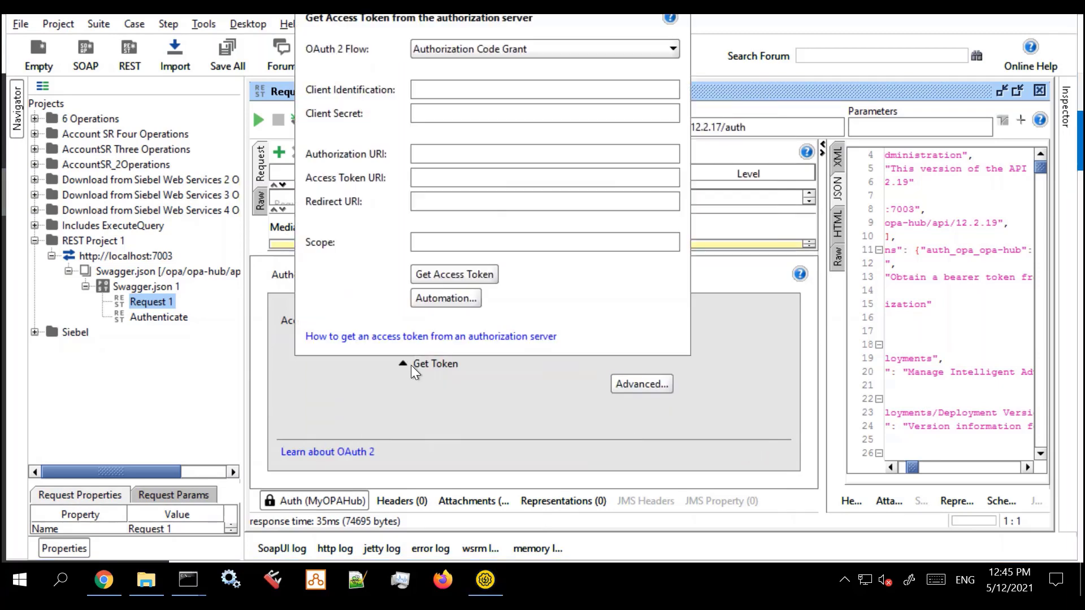
{"action": "left_click", "coordinate": [543, 49]}
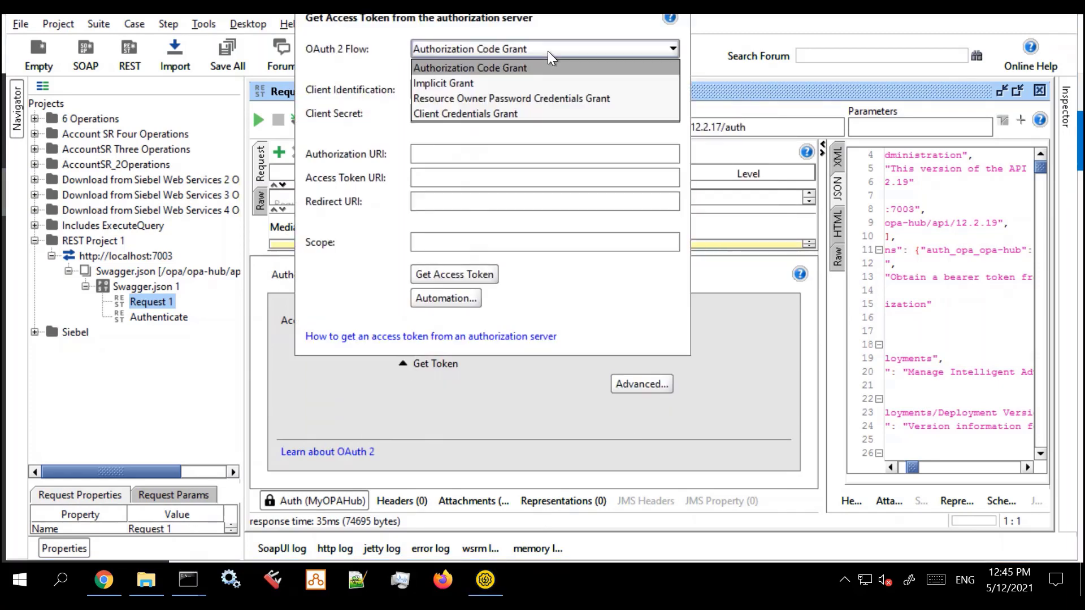
{"action": "left_click", "coordinate": [464, 113]}
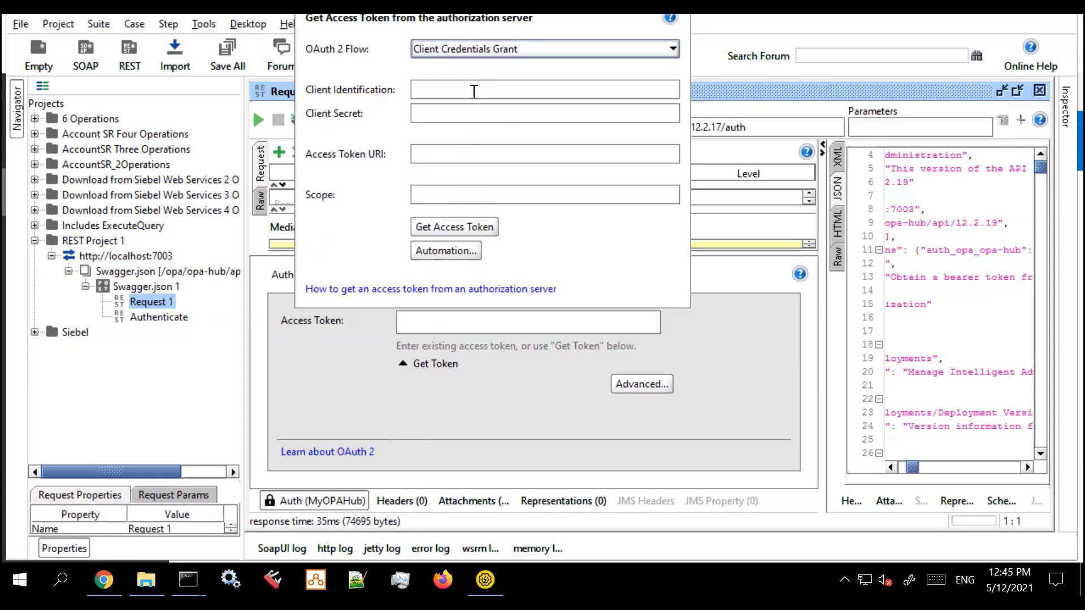
{"action": "type", "text": "apiuse"}
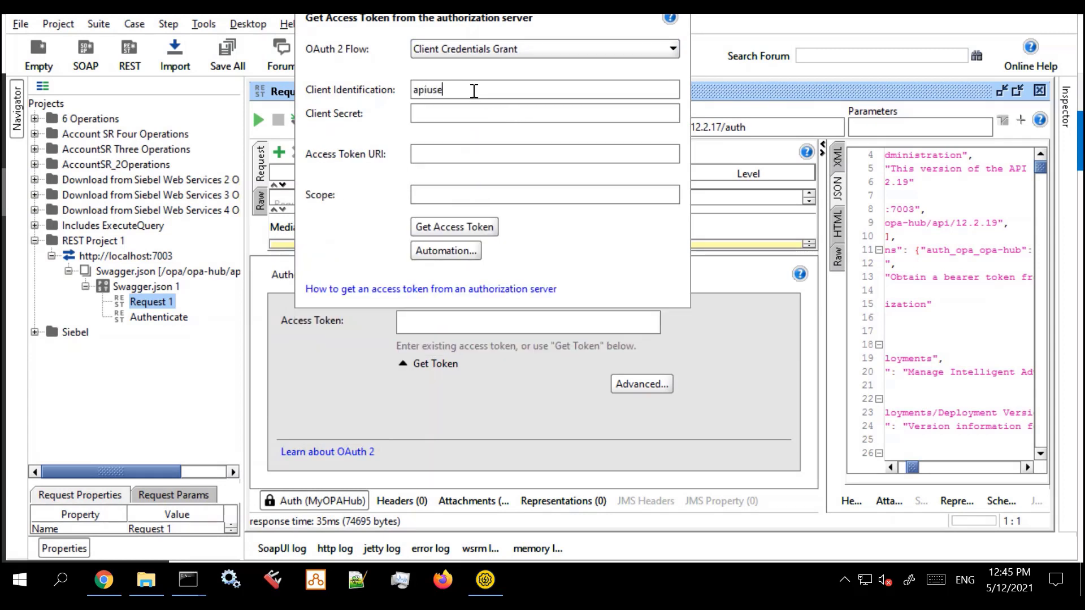
Copy the apiuser client secret from the Hub page into the profile and return to SoapUI.
{"action": "left_click", "coordinate": [103, 580]}
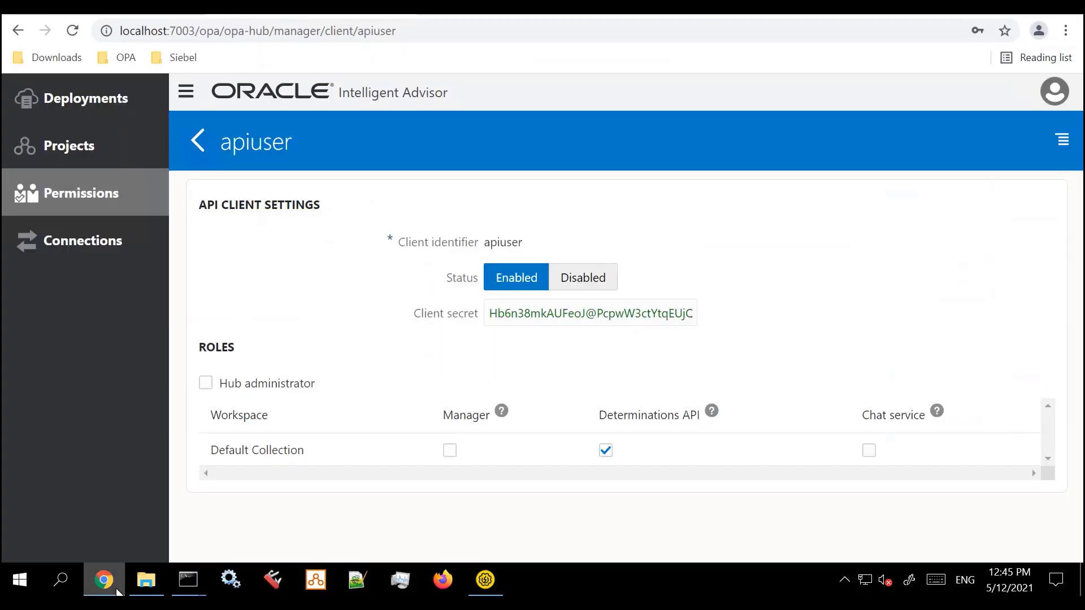
{"action": "triple_click", "coordinate": [590, 313]}
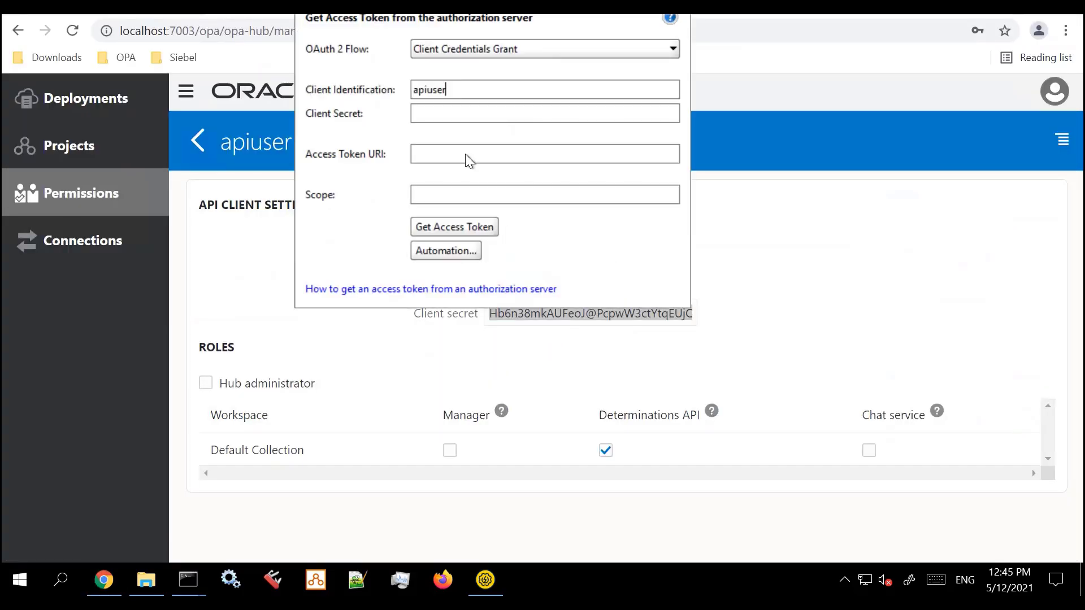
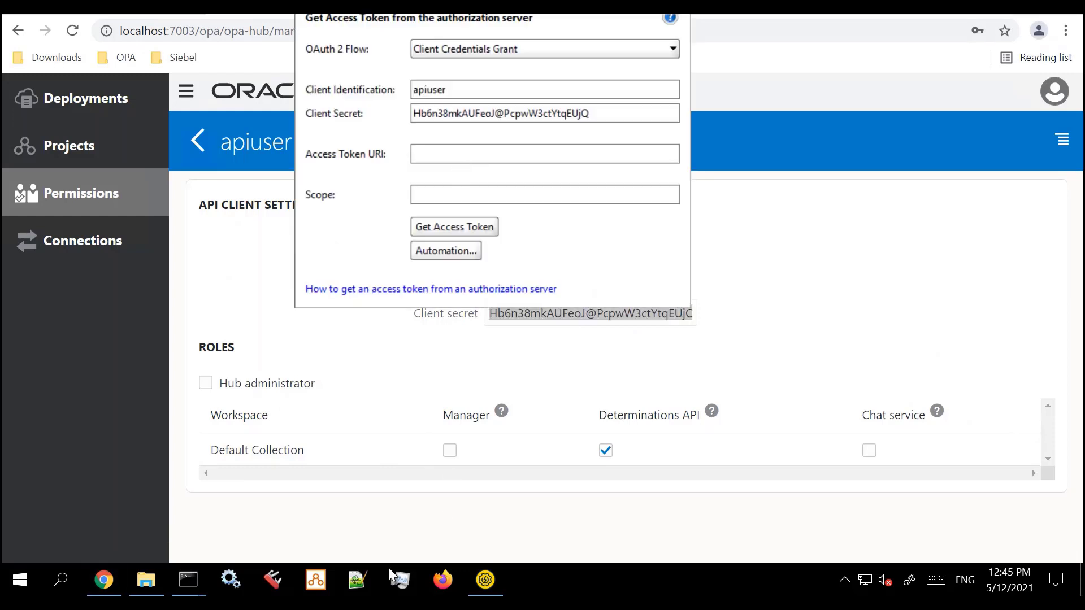
{"action": "left_click", "coordinate": [485, 579]}
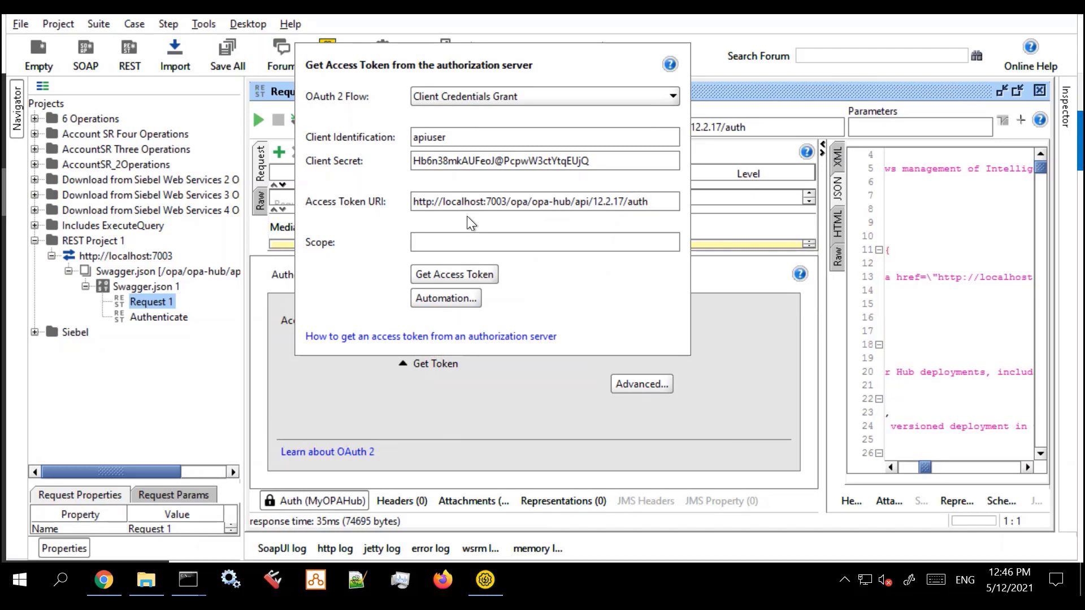
Get an access token from the Hub server, then resize the request and response panels.
{"action": "left_click", "coordinate": [454, 274]}
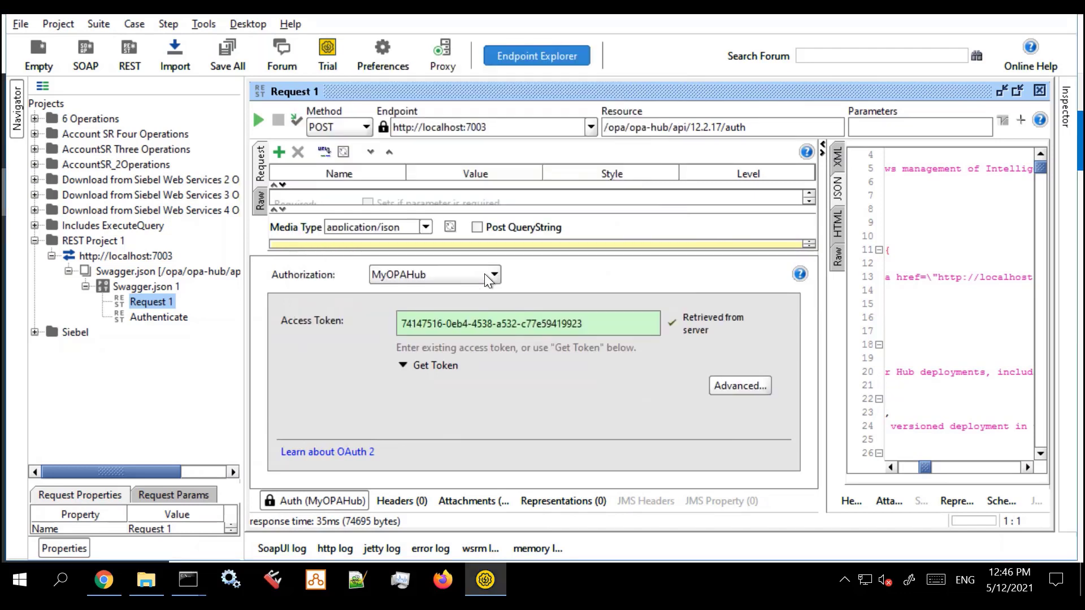
{"action": "mouse_move", "coordinate": [716, 332]}
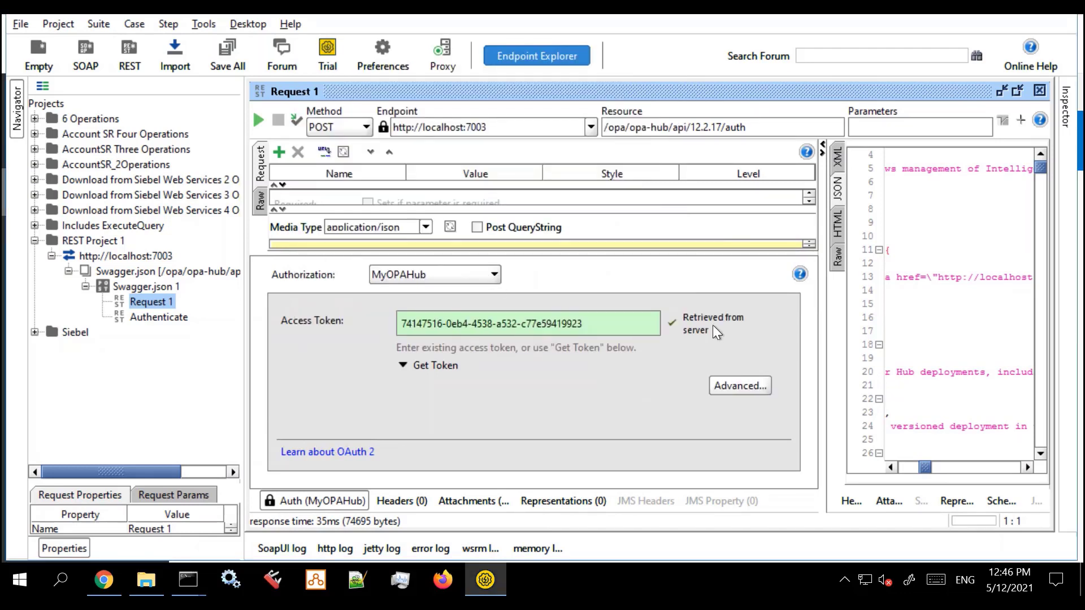
{"action": "mouse_move", "coordinate": [733, 290]}
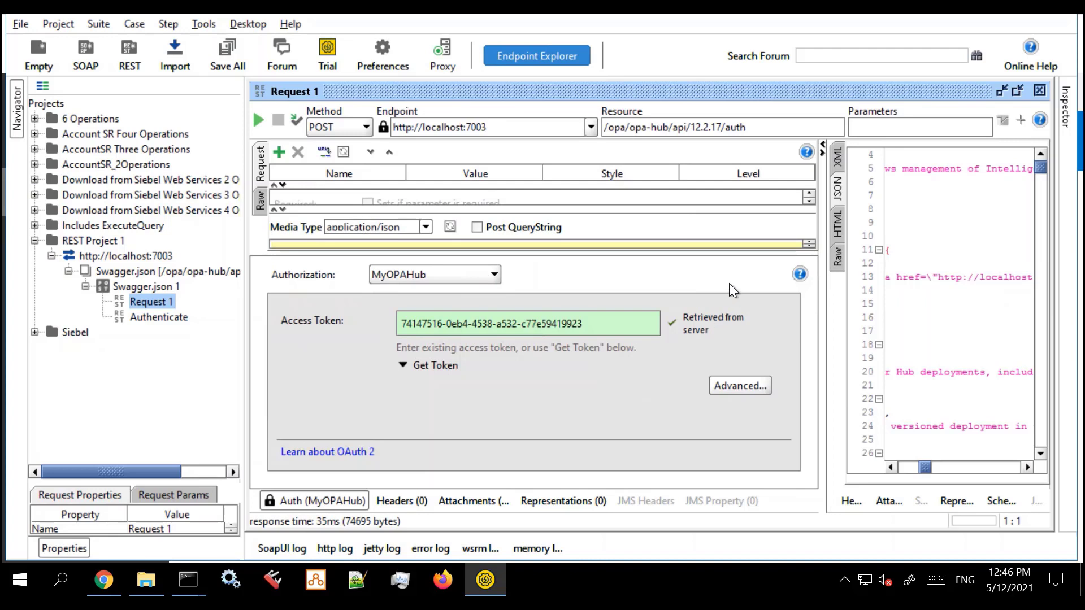
{"action": "mouse_move", "coordinate": [694, 254]}
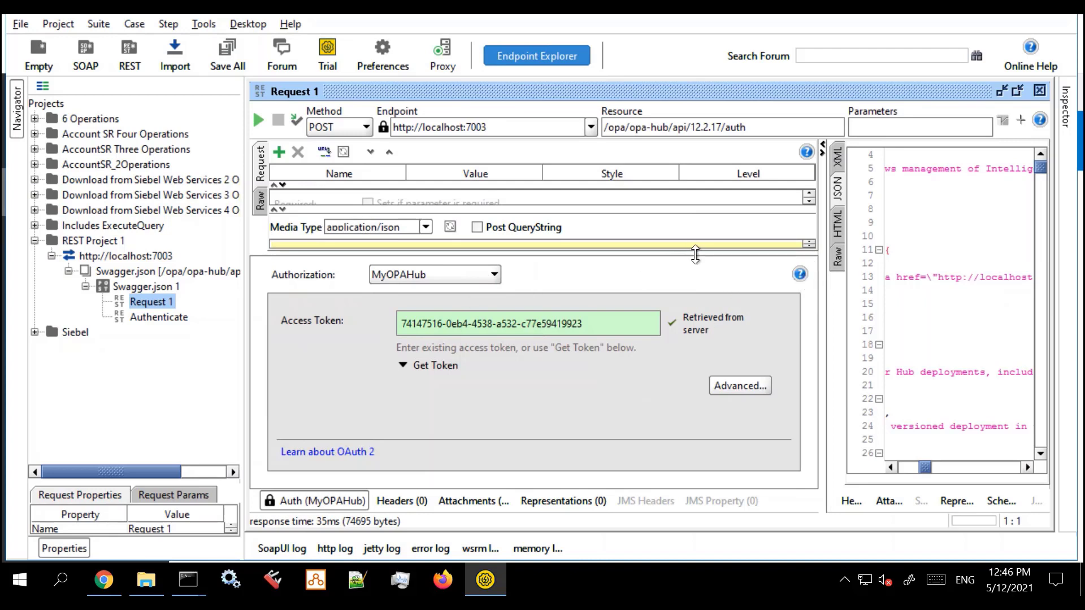
{"action": "left_click_drag", "start_coordinate": [695, 249], "coordinate": [695, 443]}
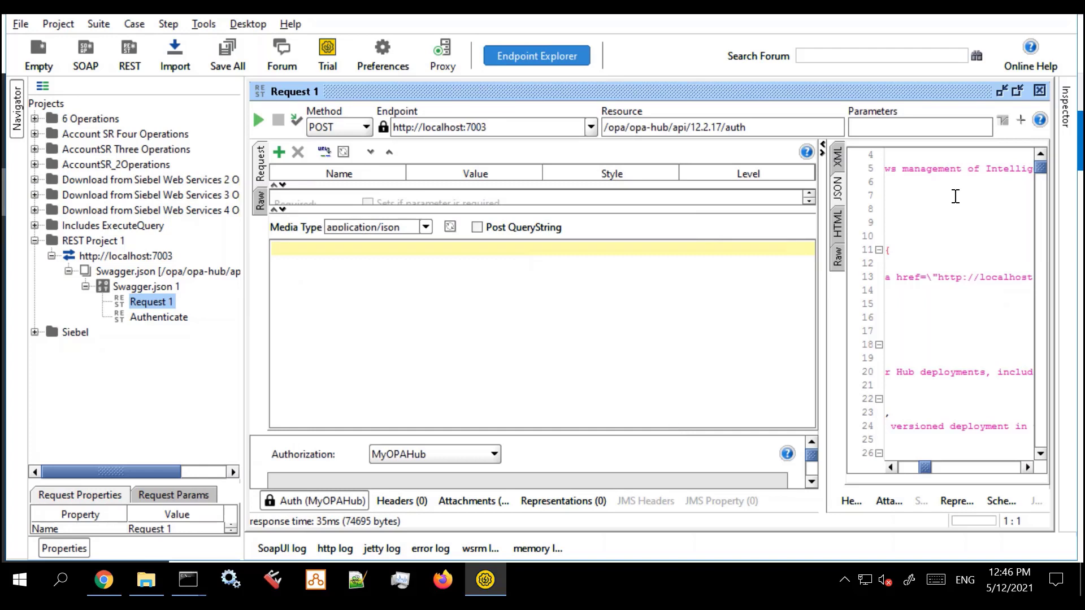
{"action": "mouse_move", "coordinate": [543, 319]}
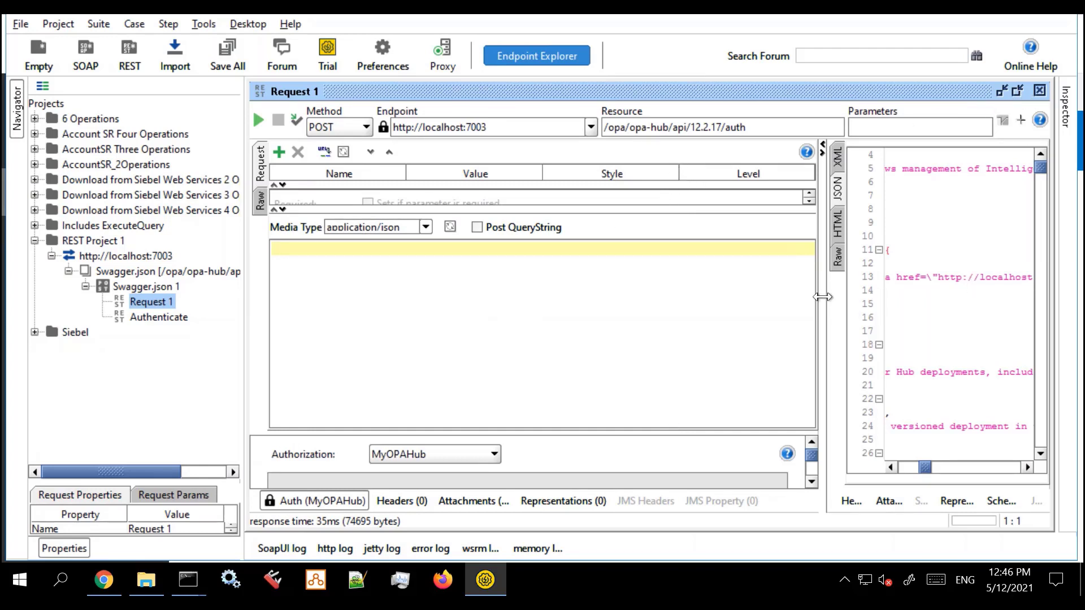
{"action": "left_click_drag", "start_coordinate": [824, 297], "coordinate": [522, 337]}
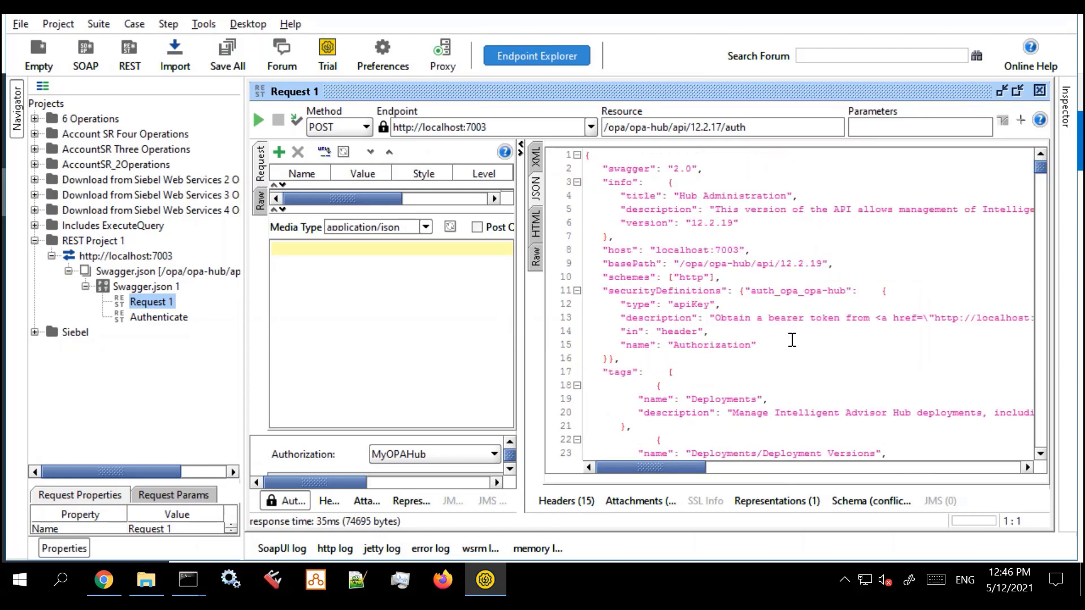
{"action": "mouse_move", "coordinate": [754, 149]}
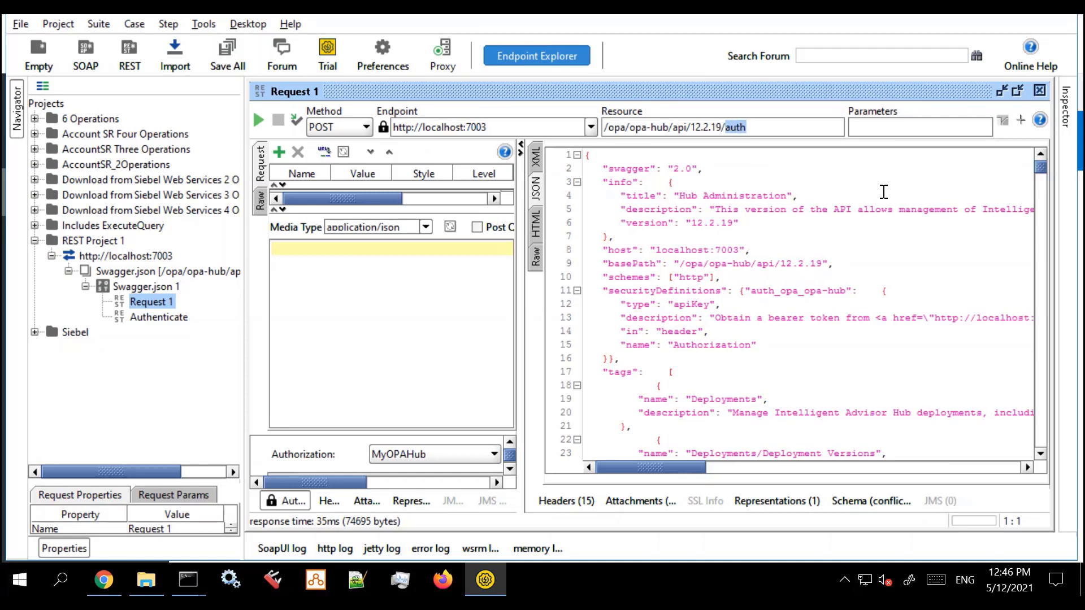
Send a GET to the users resource, receiving a 403 Forbidden permission error.
{"action": "type", "text": "users"}
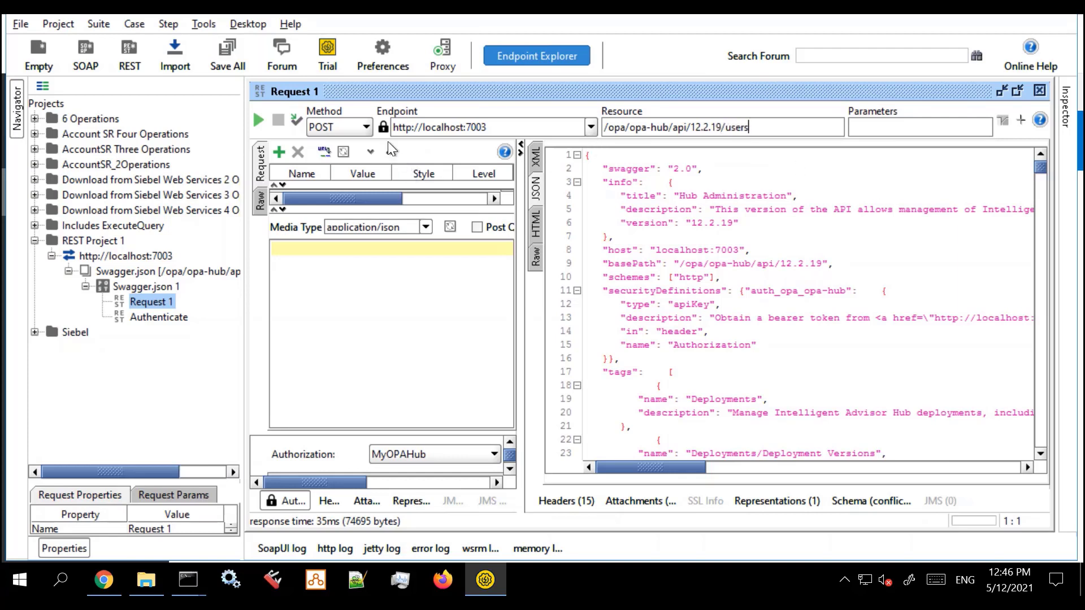
{"action": "left_click", "coordinate": [366, 127]}
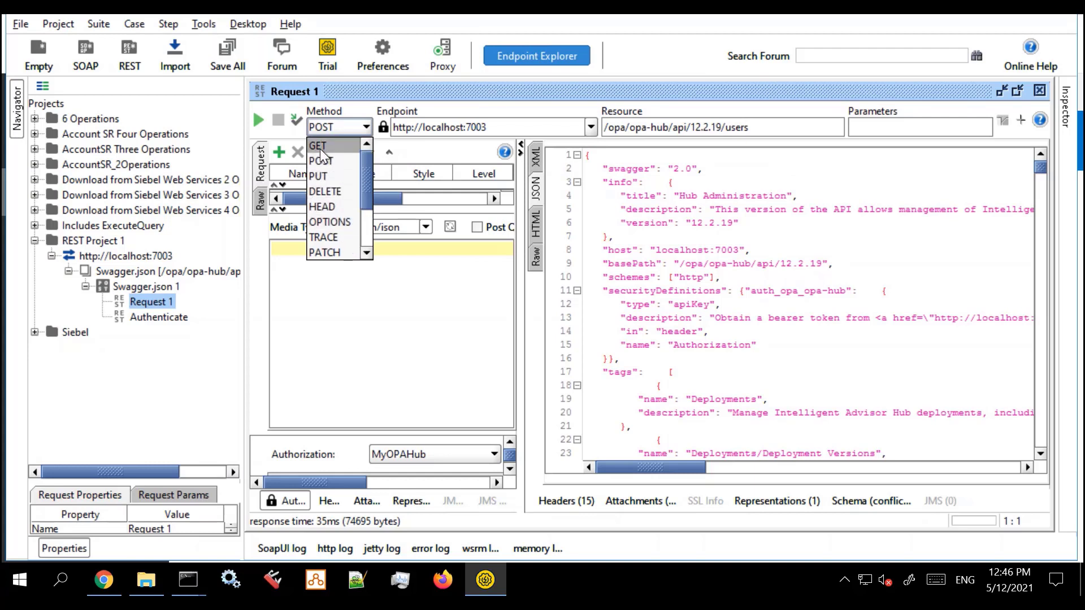
{"action": "left_click", "coordinate": [318, 146]}
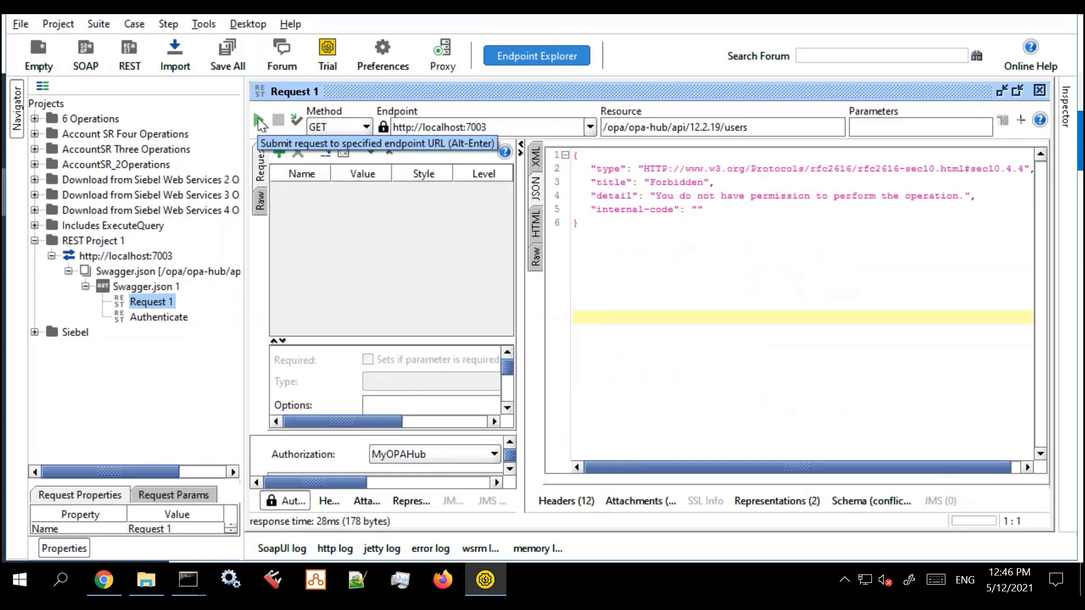
{"action": "mouse_move", "coordinate": [511, 146]}
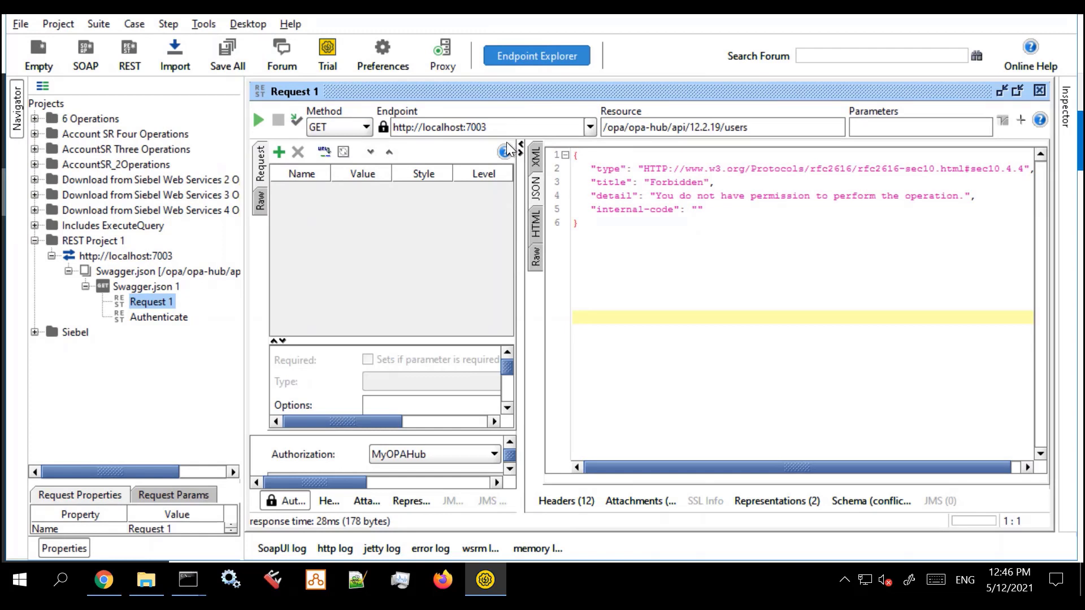
{"action": "mouse_move", "coordinate": [725, 147]}
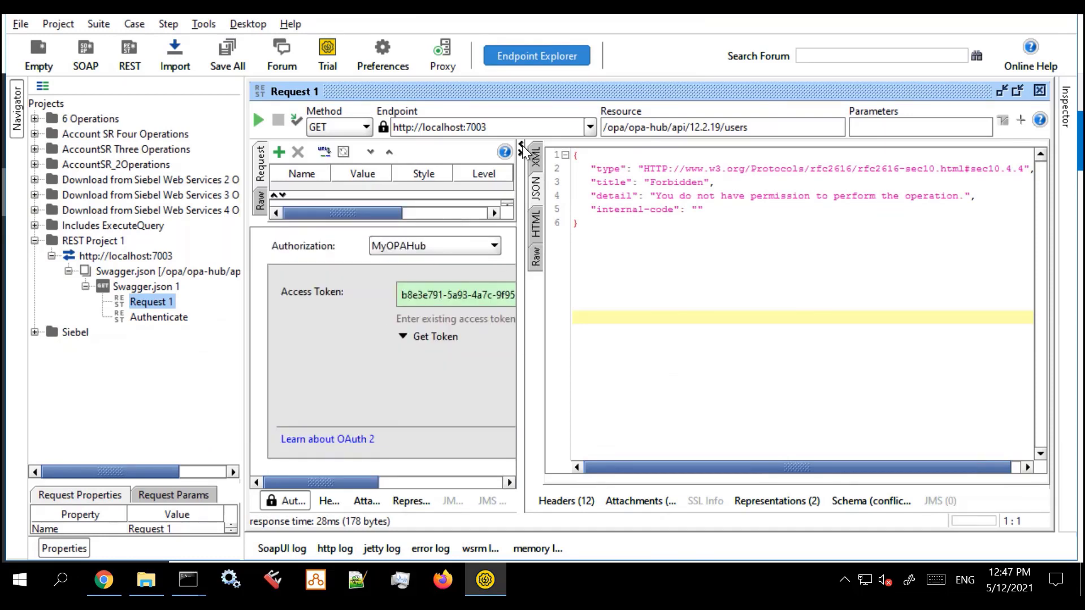
Resend the users request with the new token and scroll through the returned Hub user list.
{"action": "left_click", "coordinate": [523, 150]}
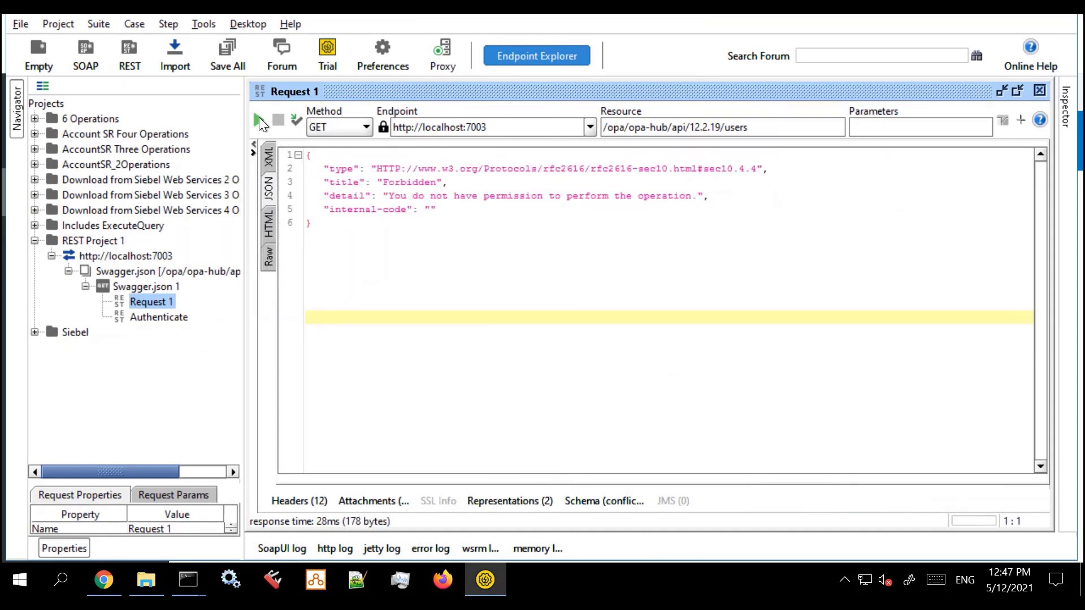
{"action": "left_click", "coordinate": [257, 119]}
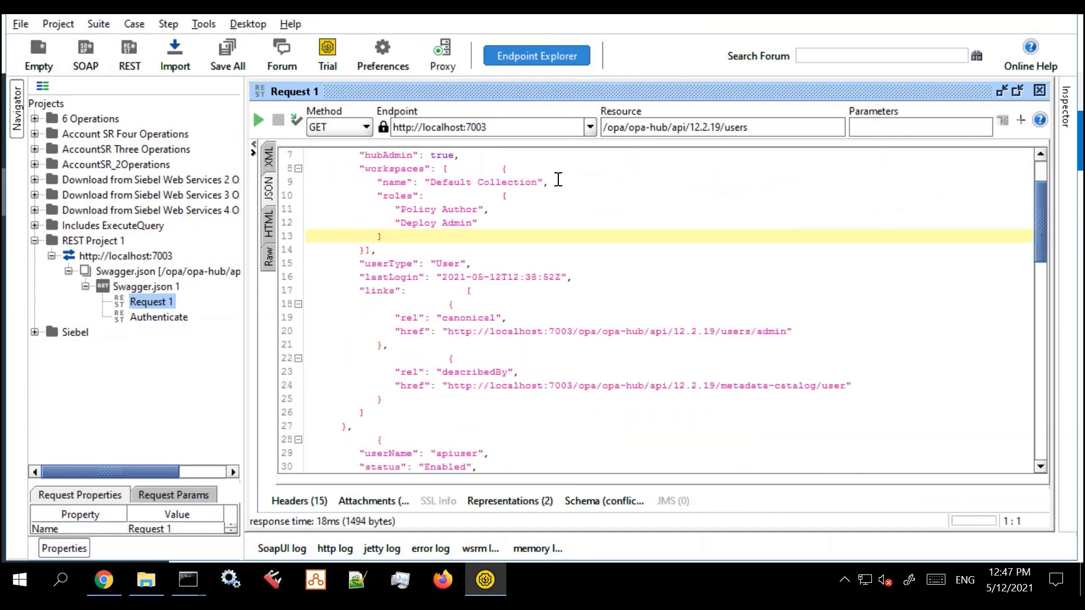
{"action": "scroll", "scroll_direction": "down", "scroll_amount": 3}
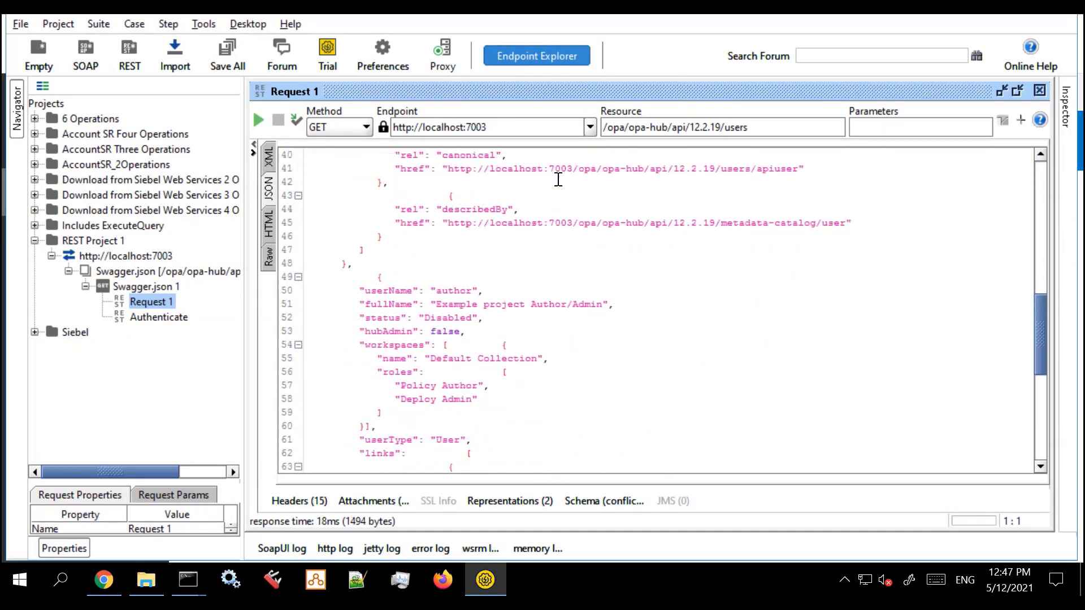
{"action": "scroll", "scroll_direction": "down", "scroll_amount": 3}
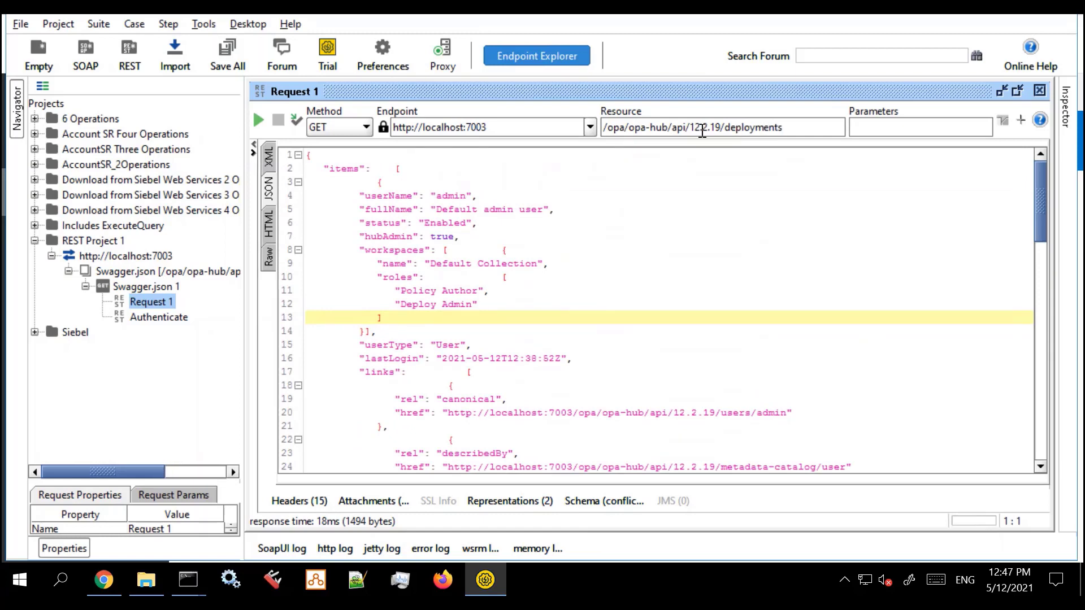
Send the deployments request (Forbidden), then grant apiuser the Manager role in Default Collection and apply.
{"action": "left_click", "coordinate": [257, 121]}
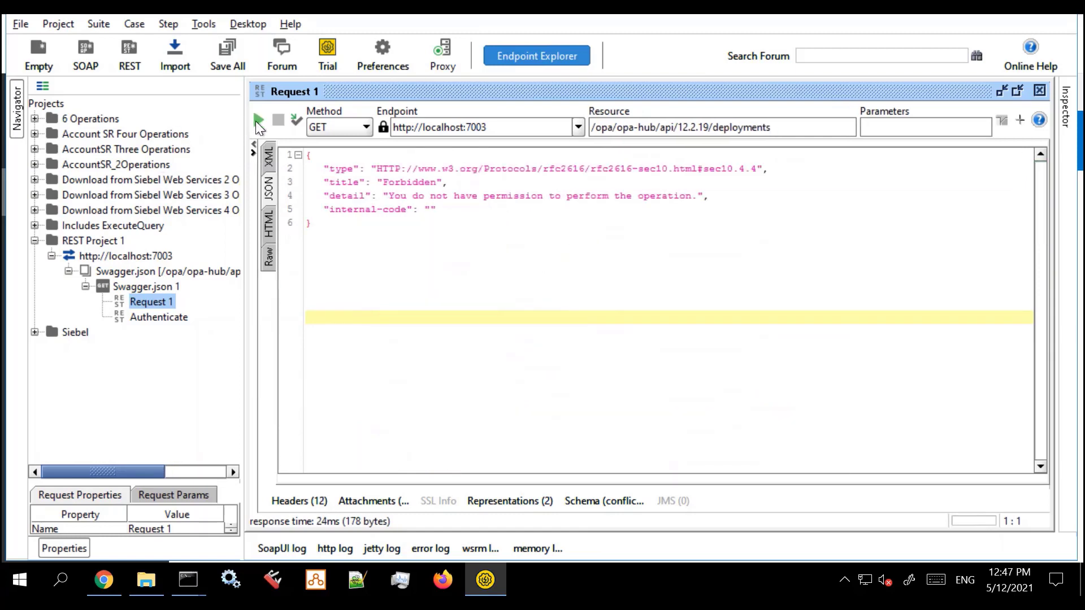
{"action": "left_click", "coordinate": [103, 580]}
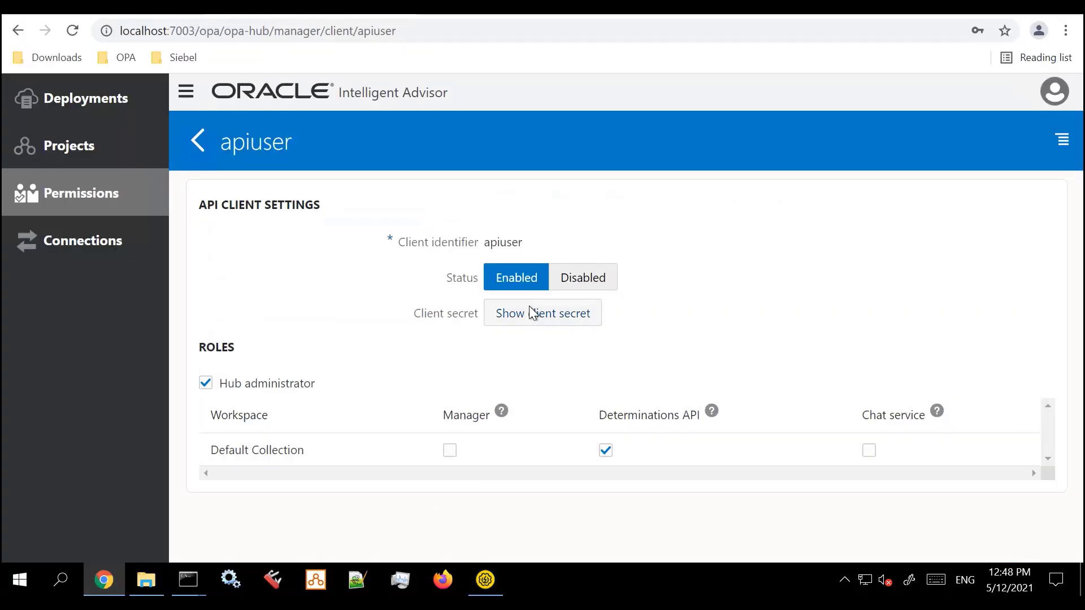
{"action": "left_click", "coordinate": [449, 451]}
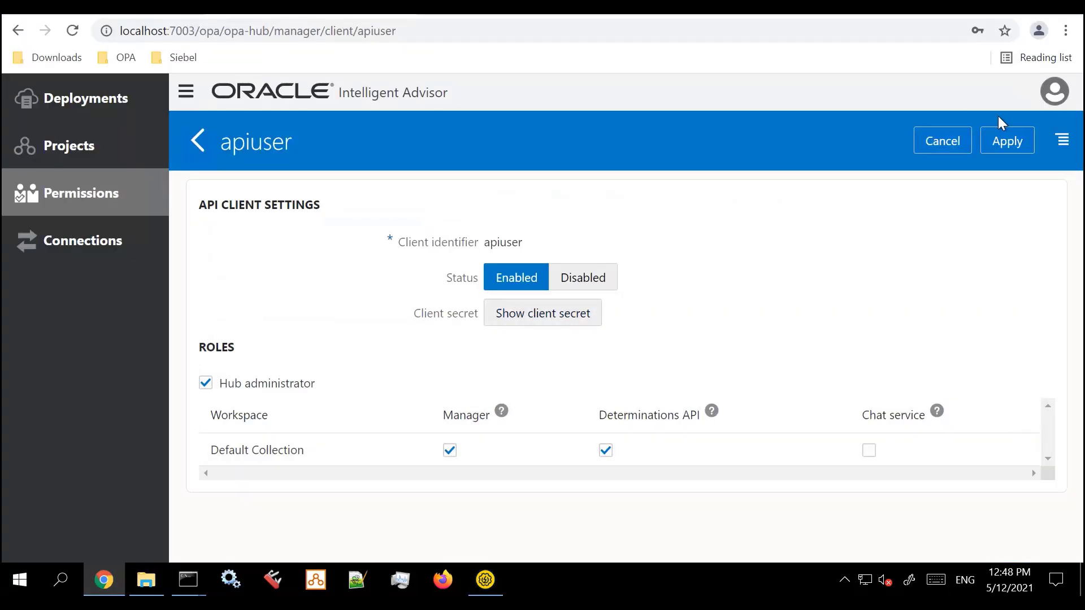
{"action": "left_click", "coordinate": [1006, 140]}
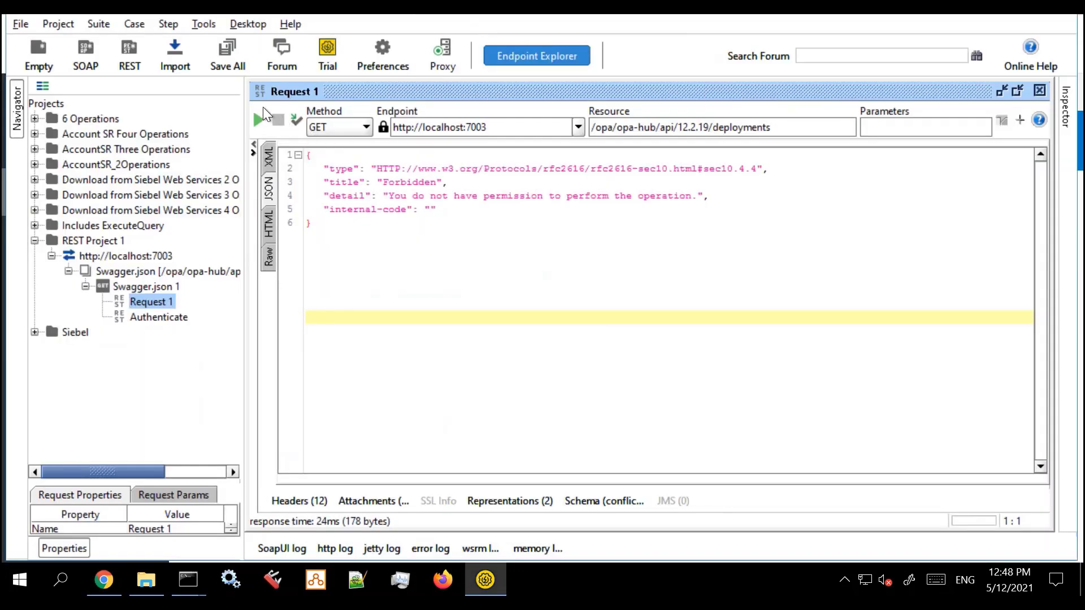
Resend the GET deployments request with apiuser's new Manager role.
{"action": "left_click", "coordinate": [257, 120]}
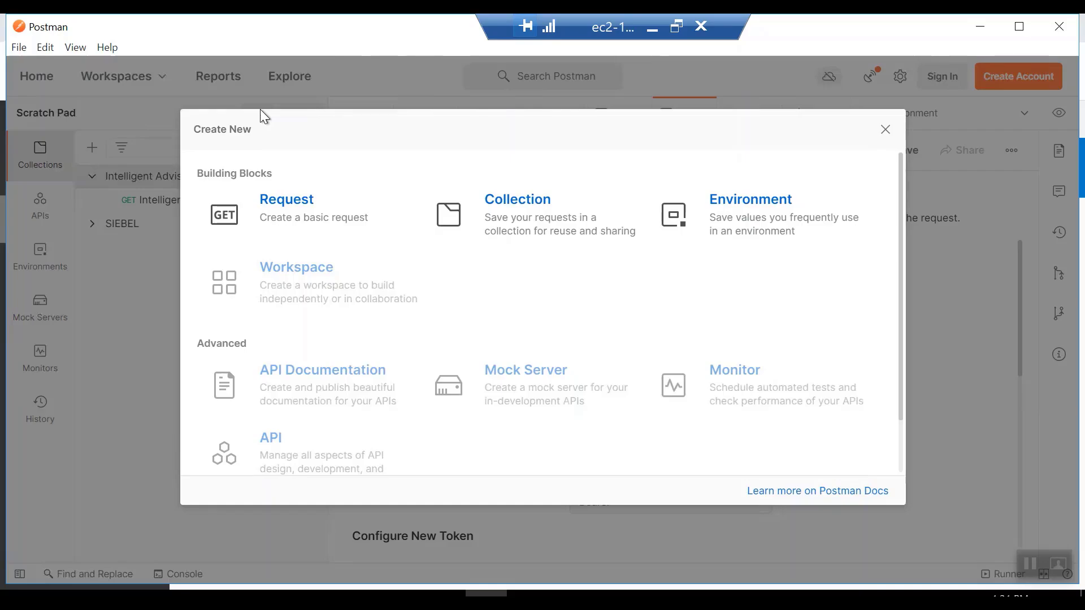
Create a new empty Postman collection named DEMO OPA Collection 2.
{"action": "left_click", "coordinate": [884, 129]}
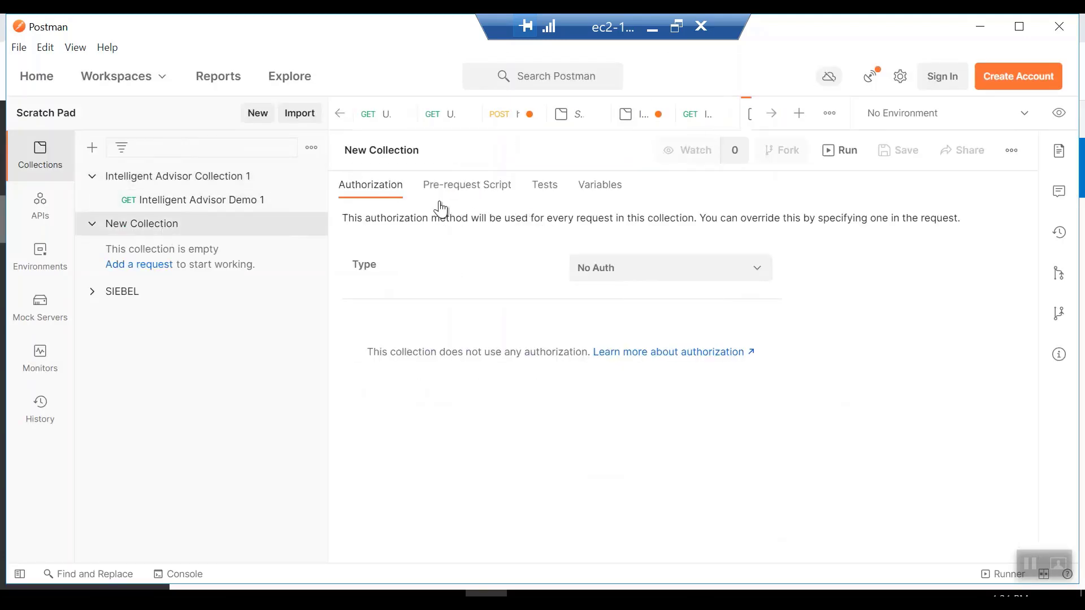
{"action": "type", "text": "DEMO OPA"}
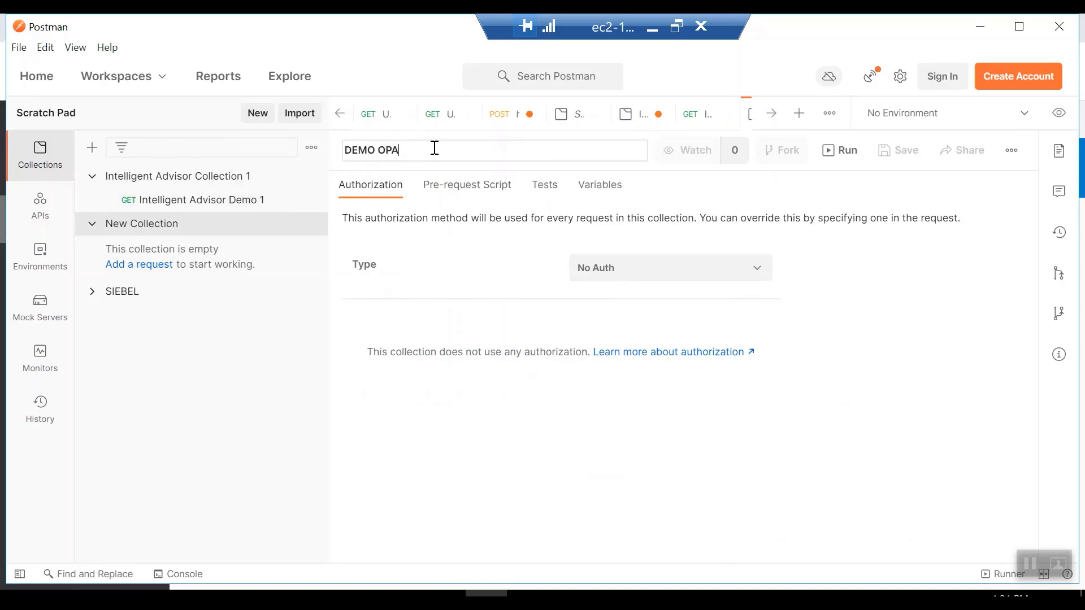
{"action": "type", "text": "Collection 2"}
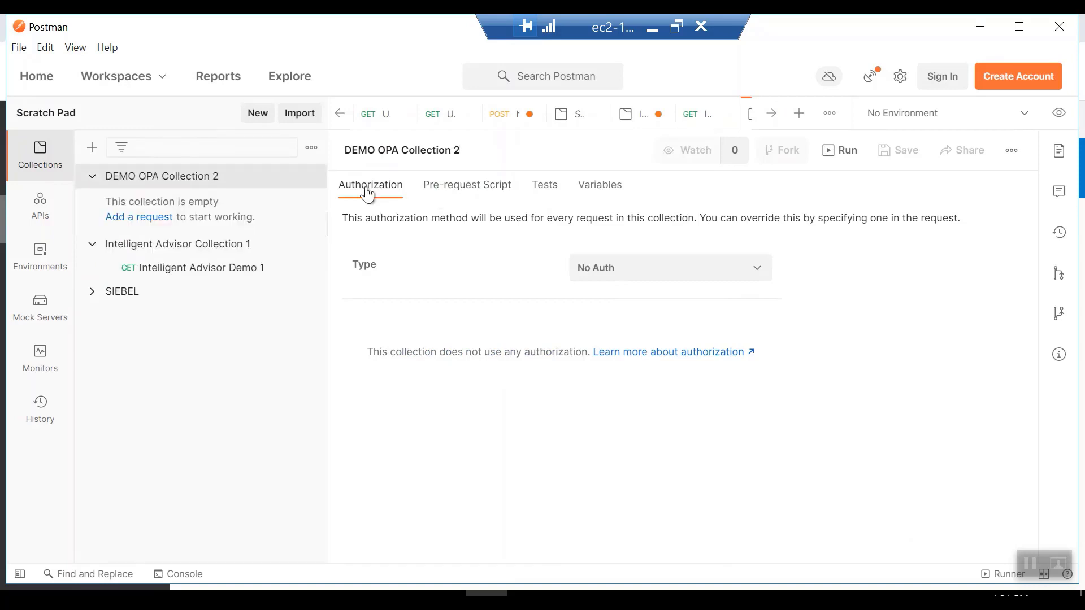
Set the collection's authorization type to OAuth 2.0 with token name MYOPADEMOTOKEN1.
{"action": "left_click", "coordinate": [668, 267]}
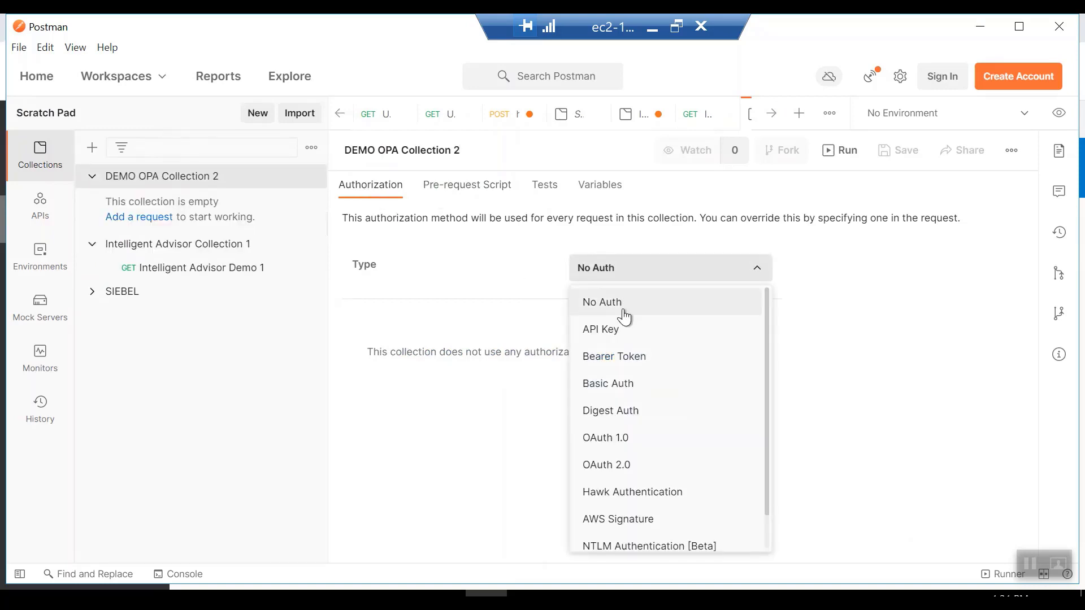
{"action": "left_click", "coordinate": [605, 464]}
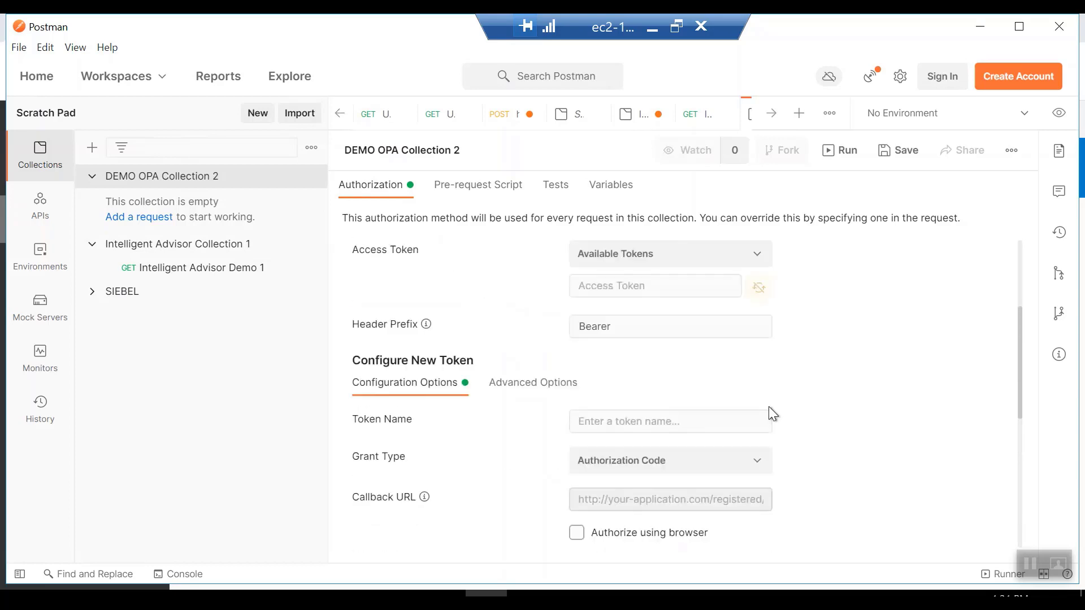
{"action": "left_click", "coordinate": [668, 420]}
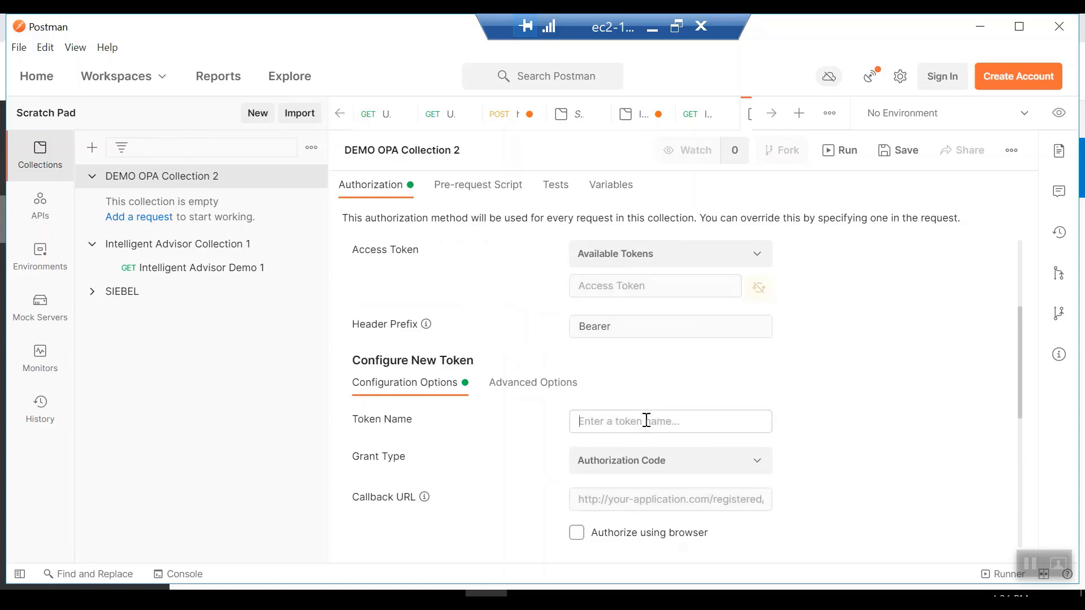
{"action": "type", "text": "MYOPAD"}
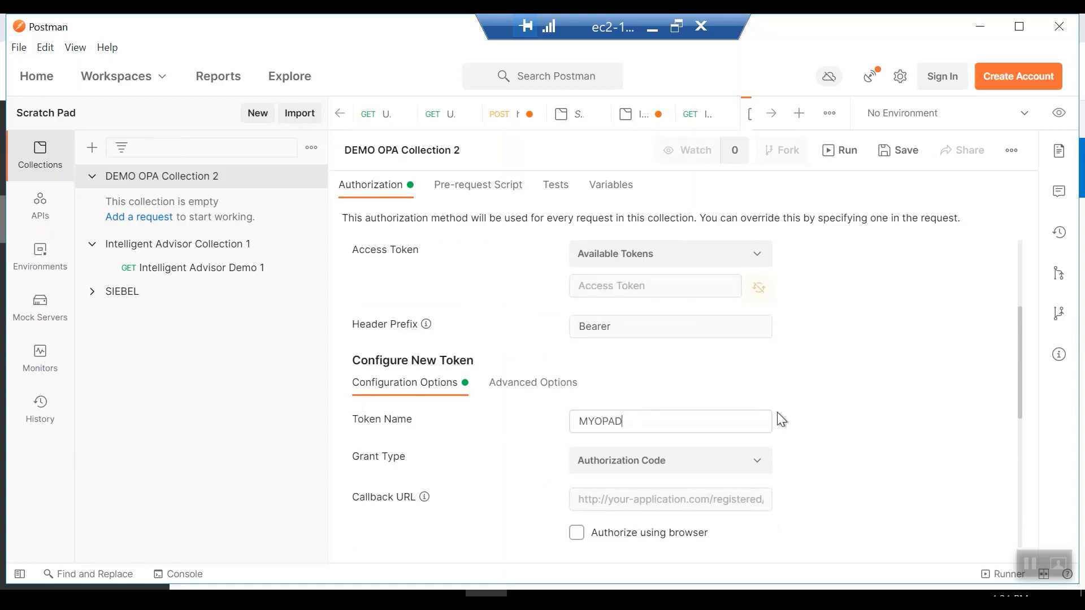
{"action": "type", "text": "EMOTOL"}
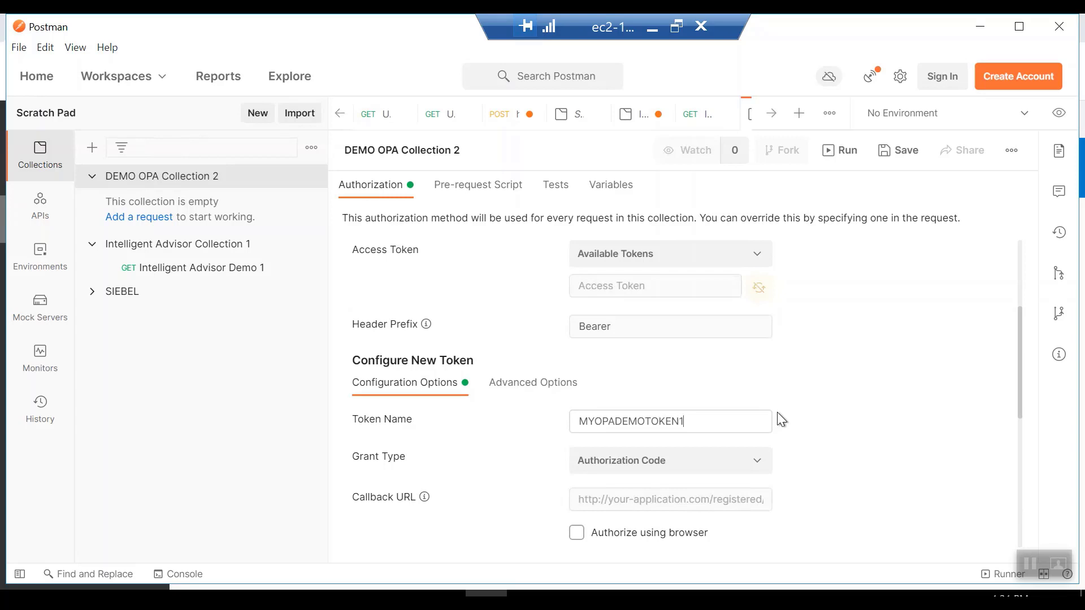
{"action": "scroll", "scroll_direction": "down", "scroll_amount": 3}
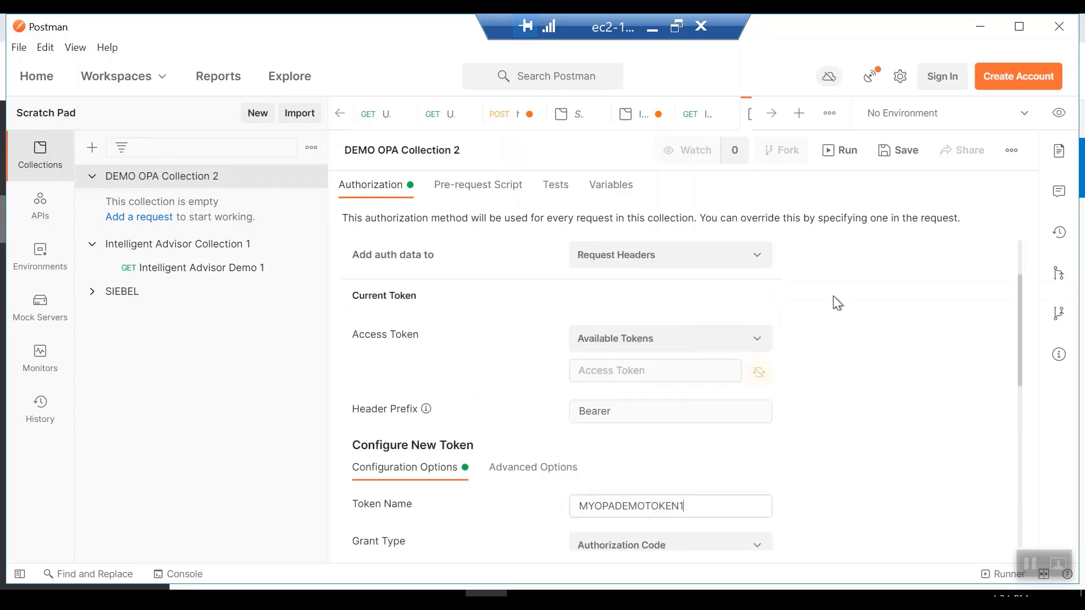
{"action": "scroll", "scroll_direction": "down", "scroll_amount": 3}
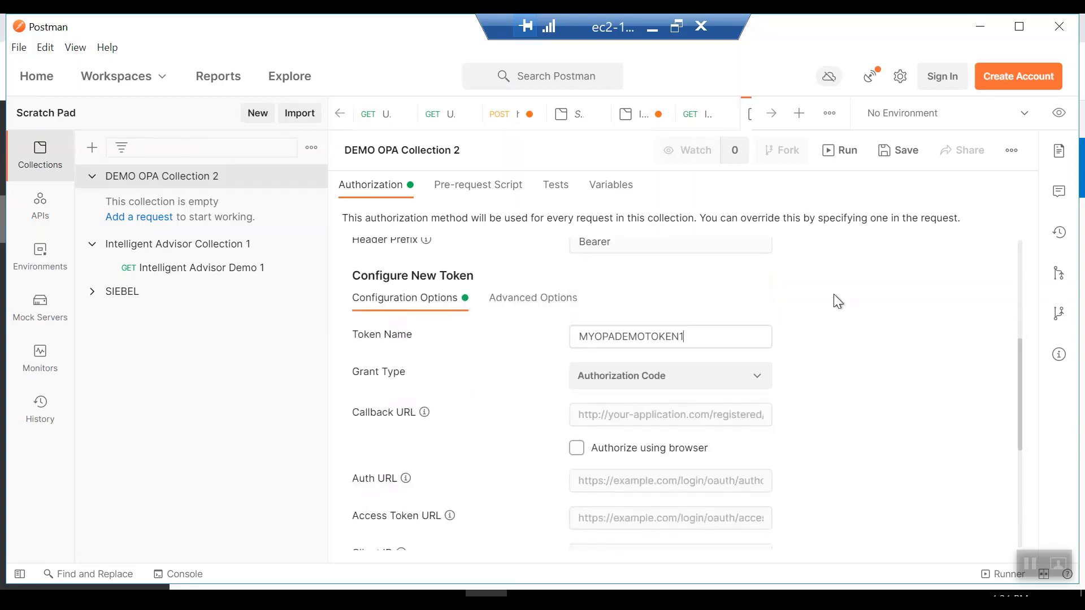
{"action": "scroll", "scroll_direction": "down", "scroll_amount": 3}
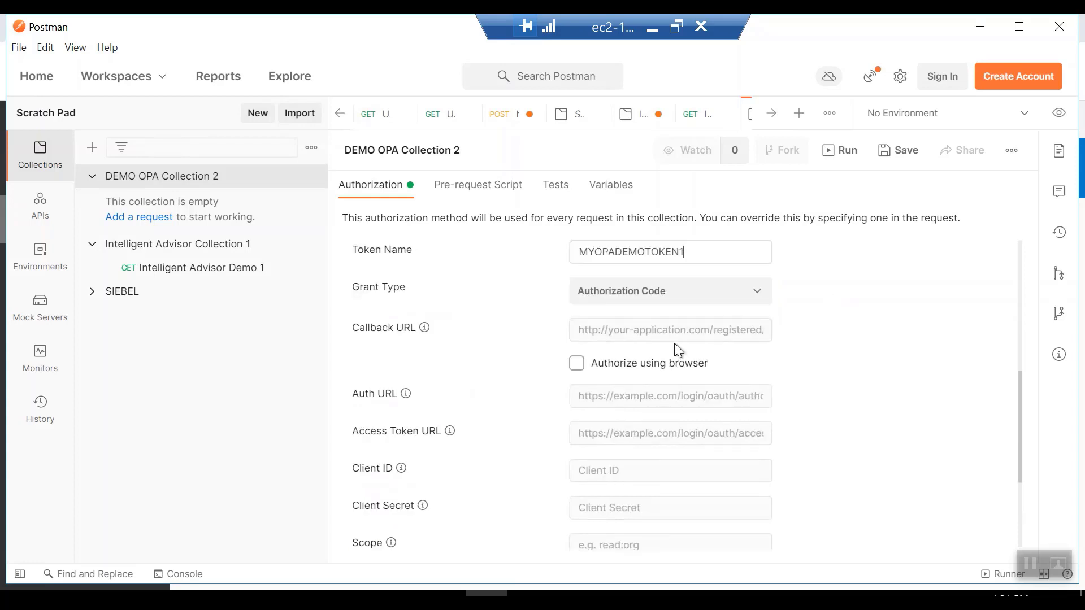
Fetch MYOPADEMOTOKEN1 via Client Credentials with apiuser client and apply it to the collection.
{"action": "left_click", "coordinate": [669, 291]}
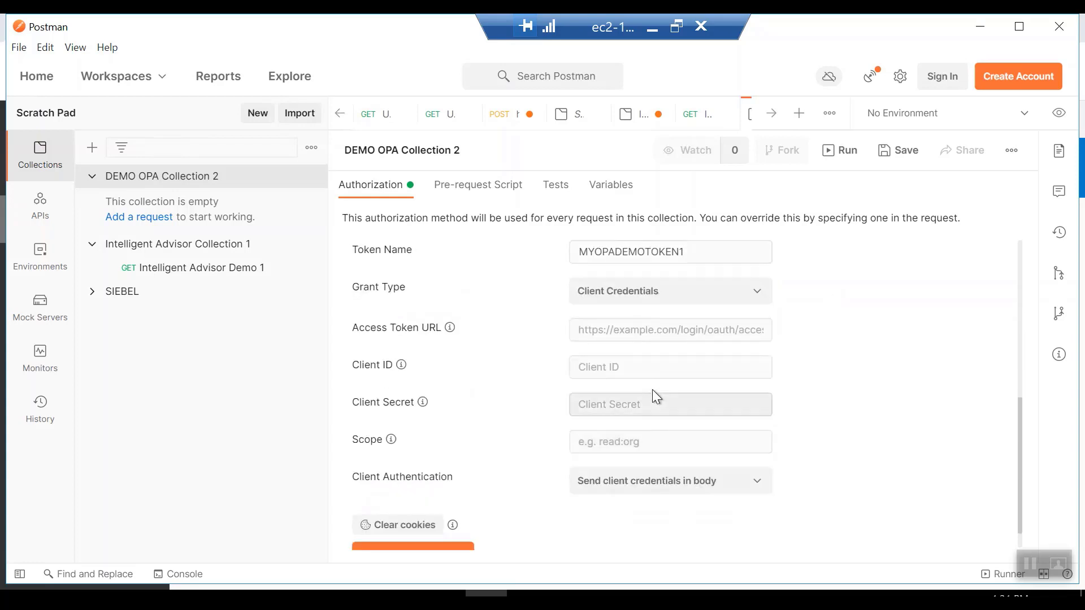
{"action": "type", "text": "apius"}
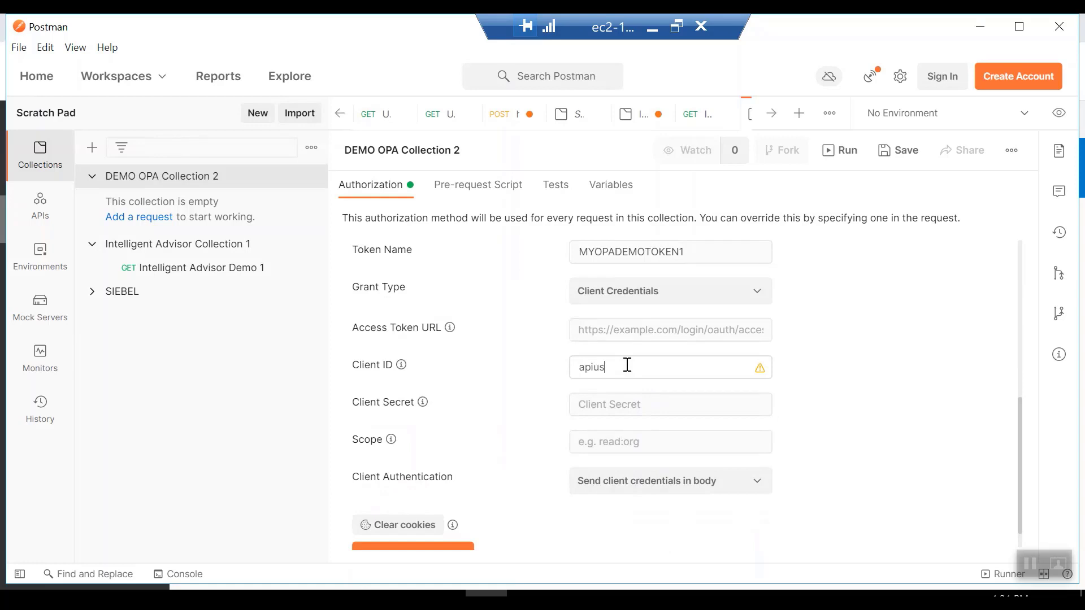
{"action": "type", "text": "er"}
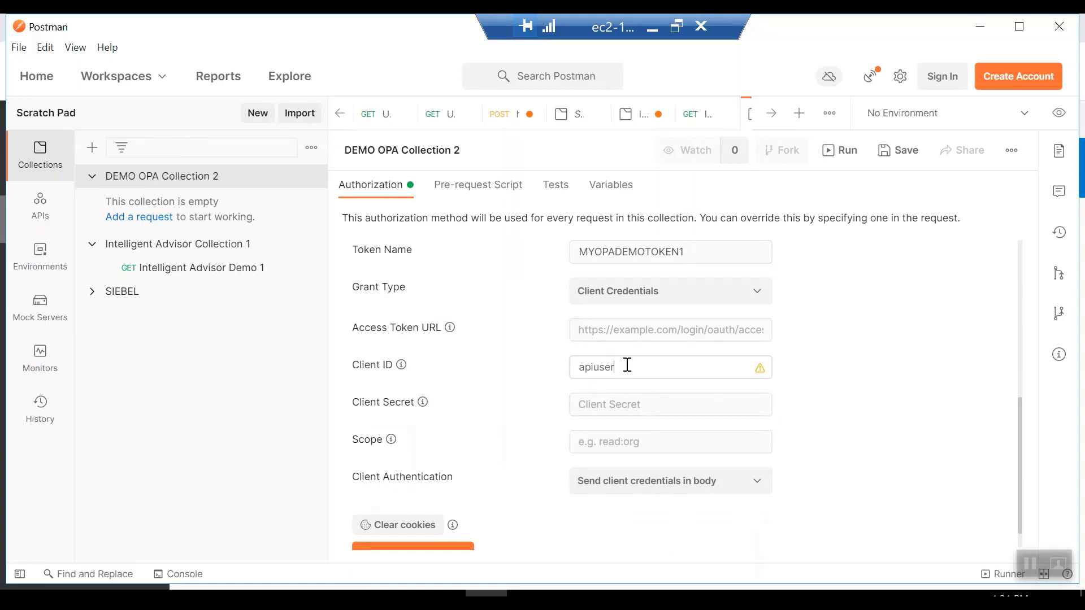
{"action": "mouse_move", "coordinate": [176, 244]}
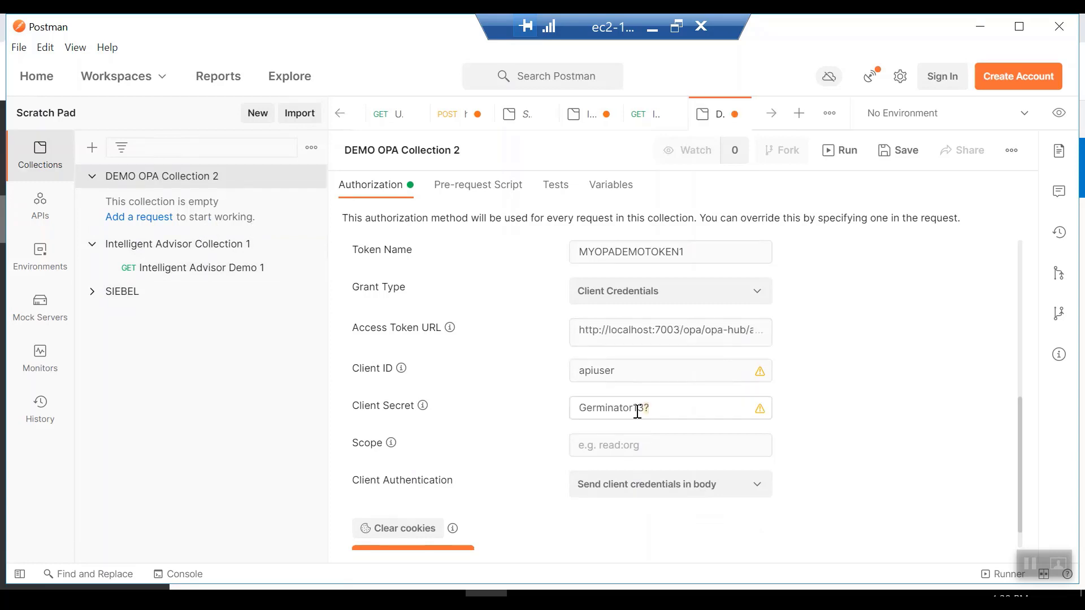
{"action": "left_click", "coordinate": [412, 527]}
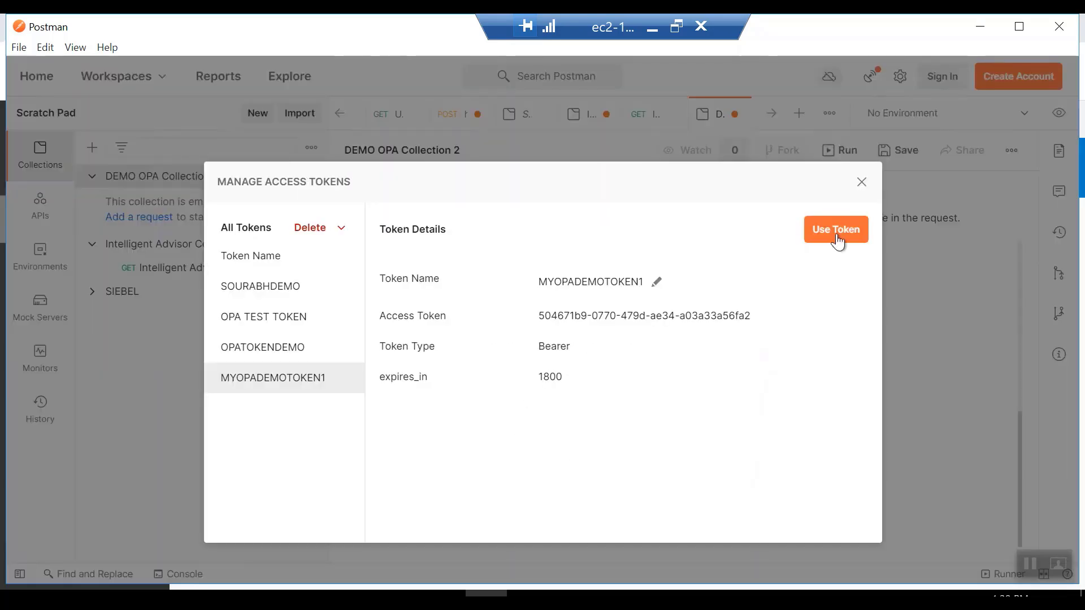
{"action": "left_click", "coordinate": [835, 230]}
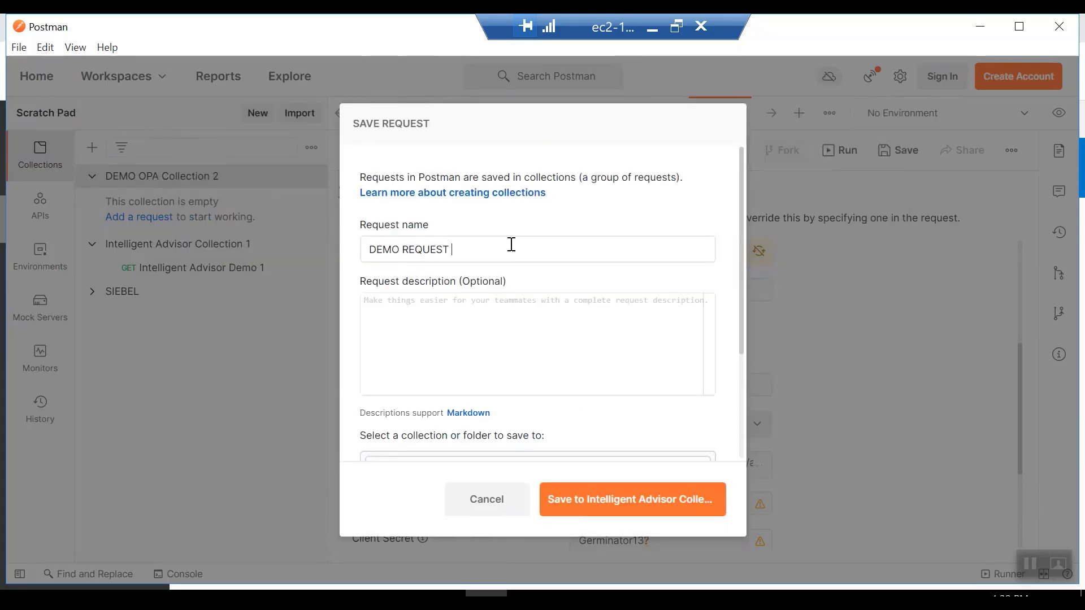
Save the new GET request DEMO REQUEST 2 into DEMO OPA Collection 2.
{"action": "scroll", "scroll_direction": "down", "scroll_amount": 3}
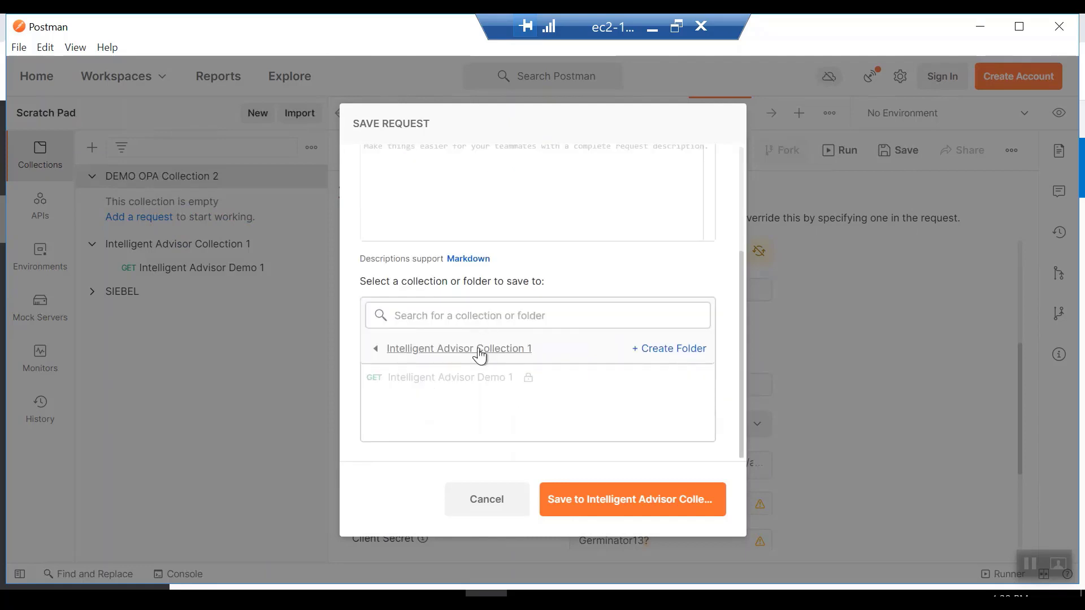
{"action": "left_click", "coordinate": [376, 348]}
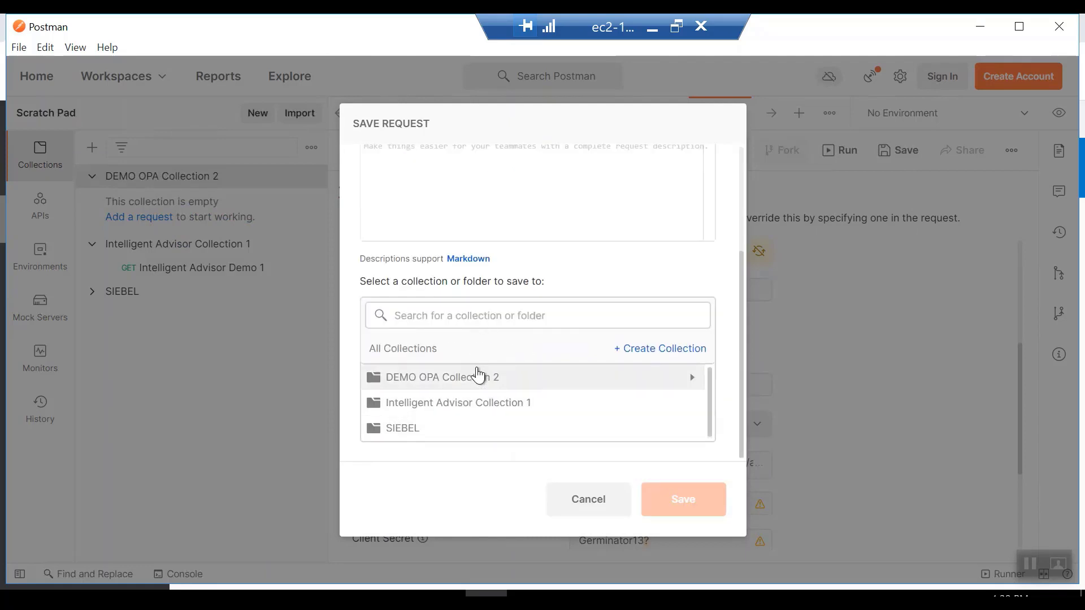
{"action": "left_click", "coordinate": [681, 498]}
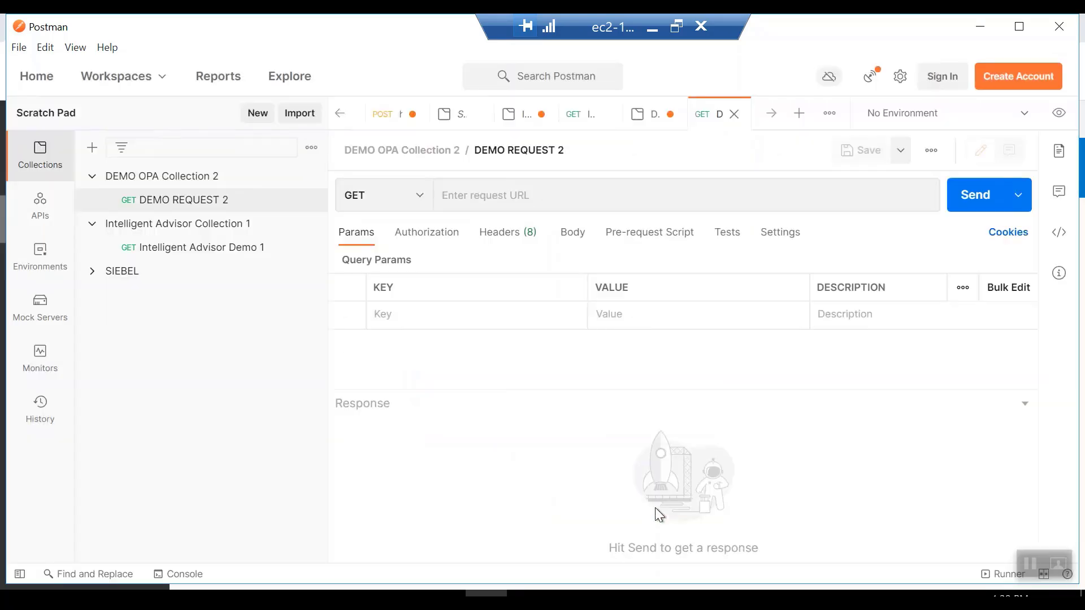
Send DEMO REQUEST 2 to the Hub 12.2.13 deployments endpoint and review the 200 OK JSON.
{"action": "left_click", "coordinate": [426, 232]}
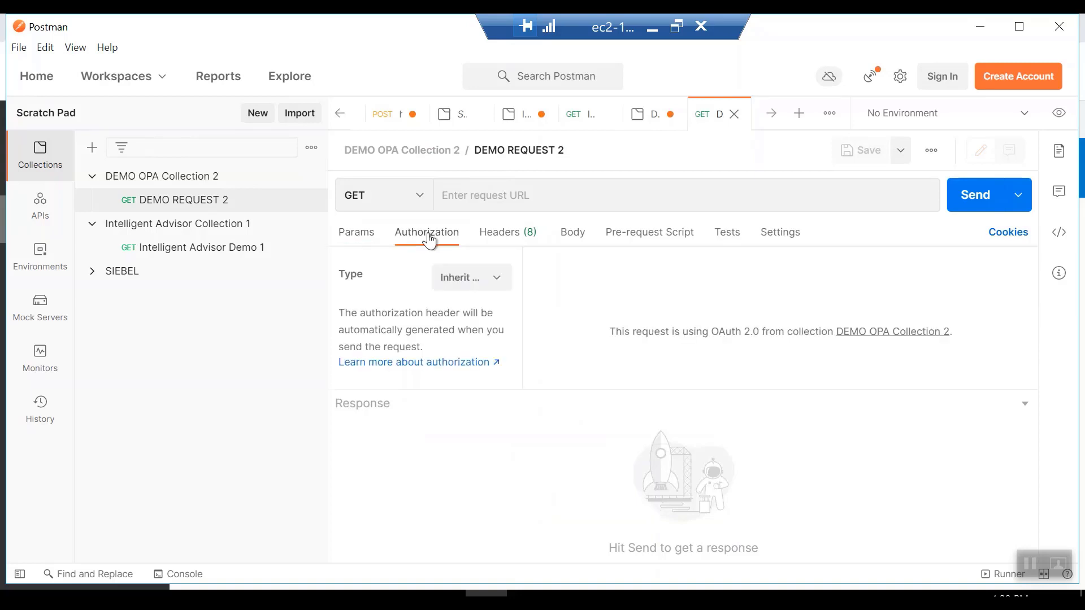
{"action": "mouse_move", "coordinate": [804, 335]}
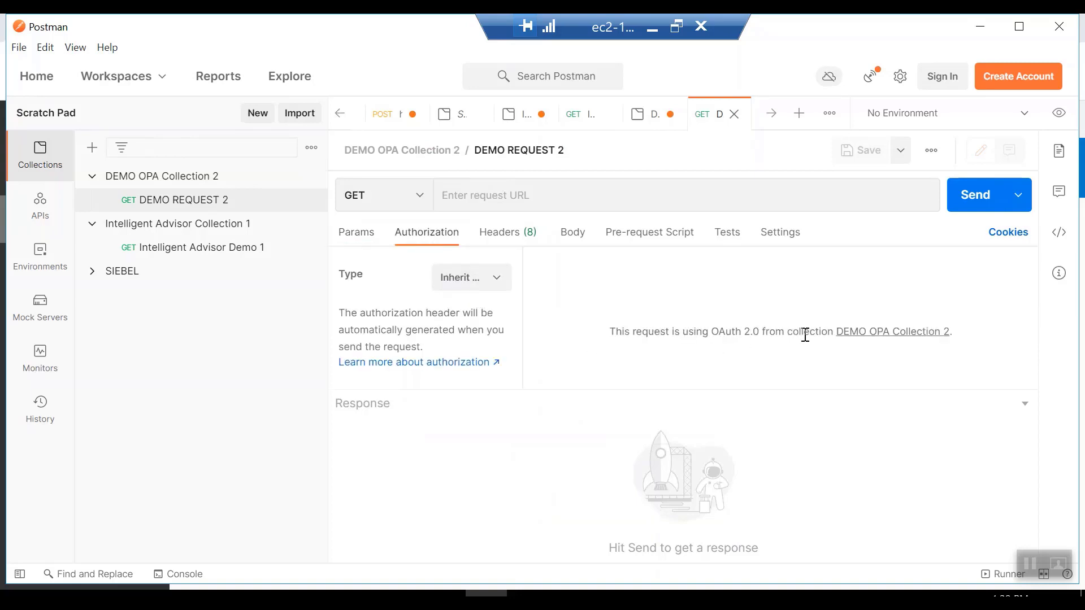
{"action": "mouse_move", "coordinate": [192, 248]}
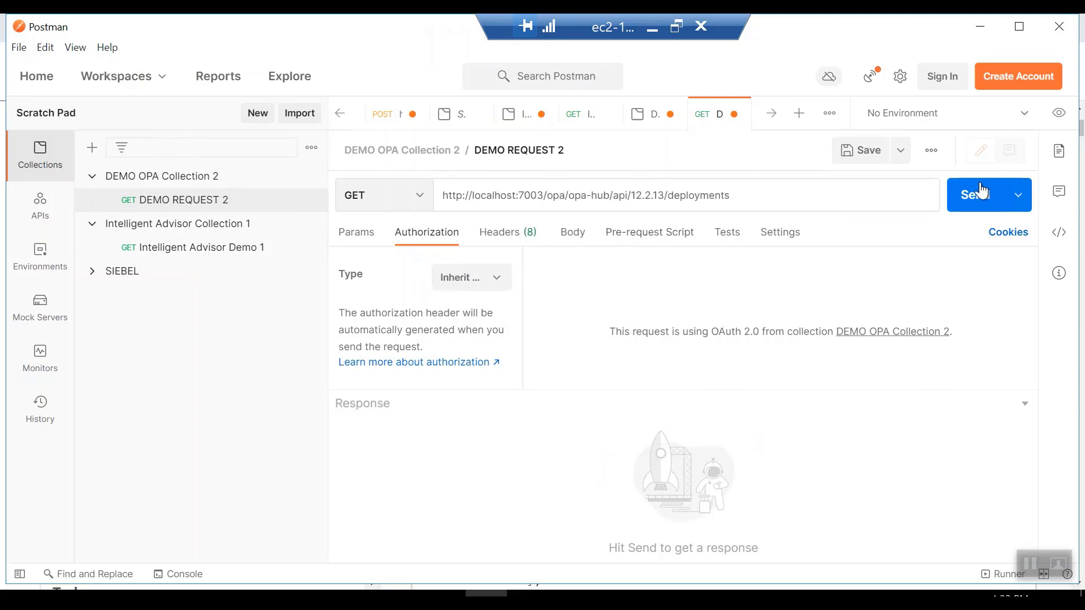
{"action": "left_click", "coordinate": [975, 194]}
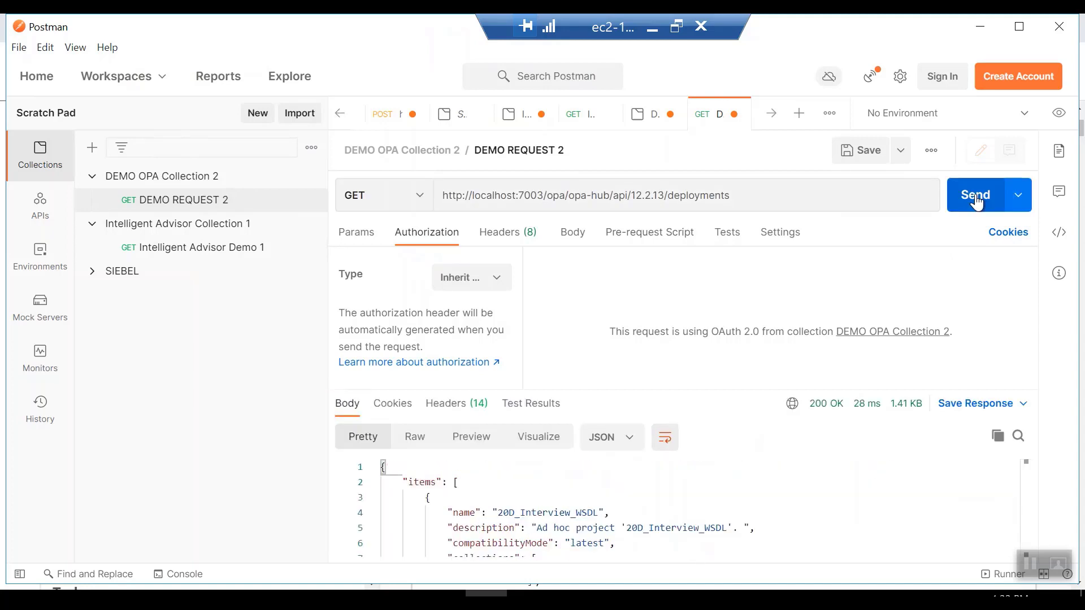
{"action": "scroll", "scroll_direction": "down", "scroll_amount": 3}
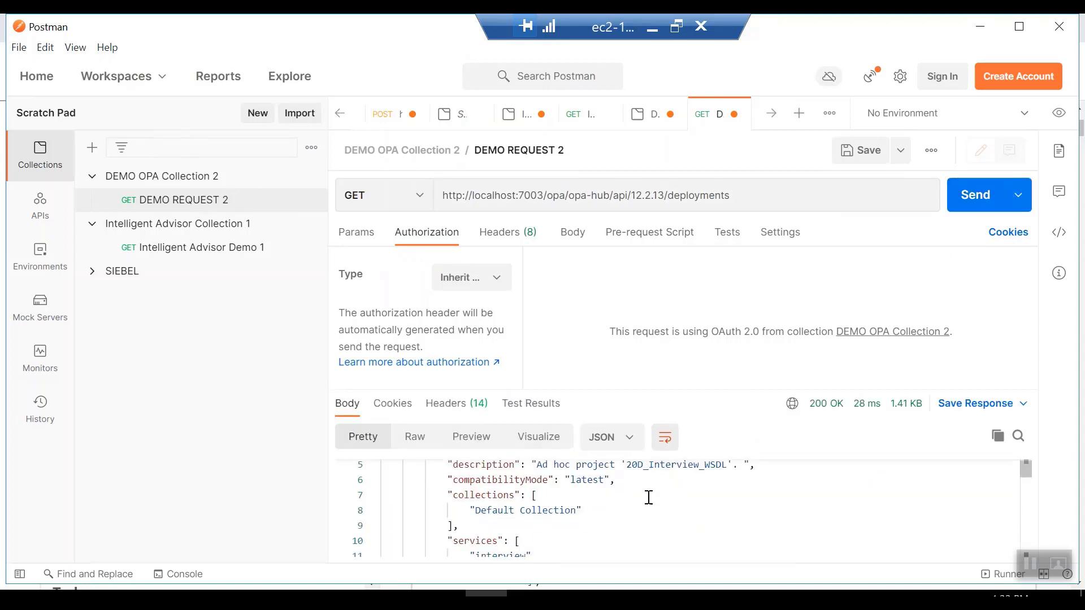
{"action": "scroll", "scroll_direction": "down", "scroll_amount": 3}
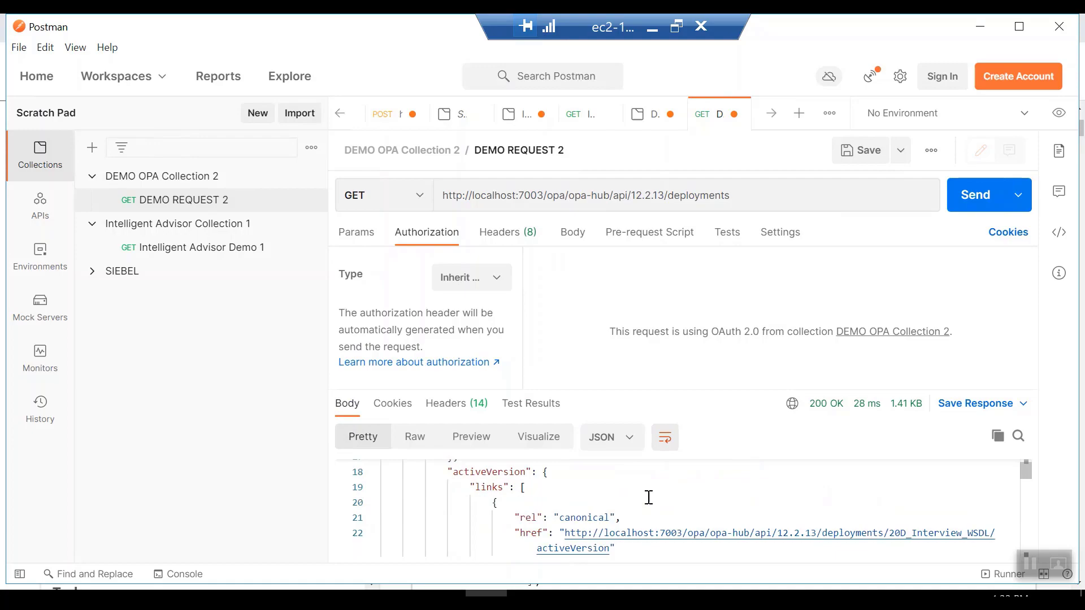